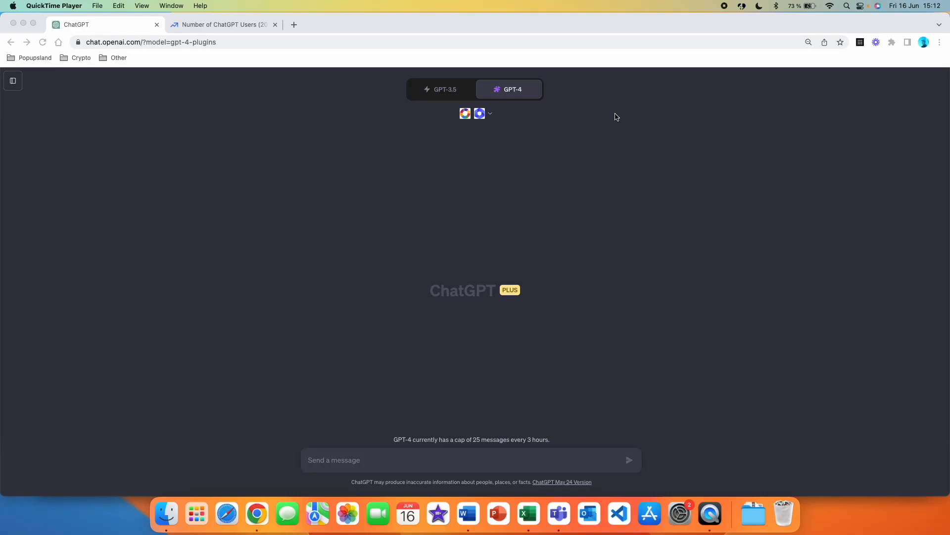
- Switch ChatGPT to GPT-4 Plugins mode with daigr.am and WebPilot enabled
left_click(440, 89)
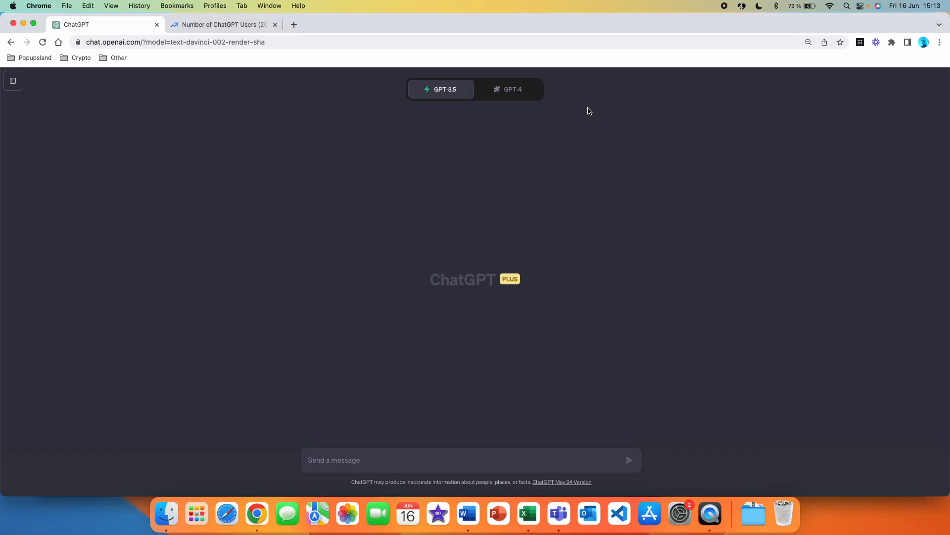
left_click(509, 89)
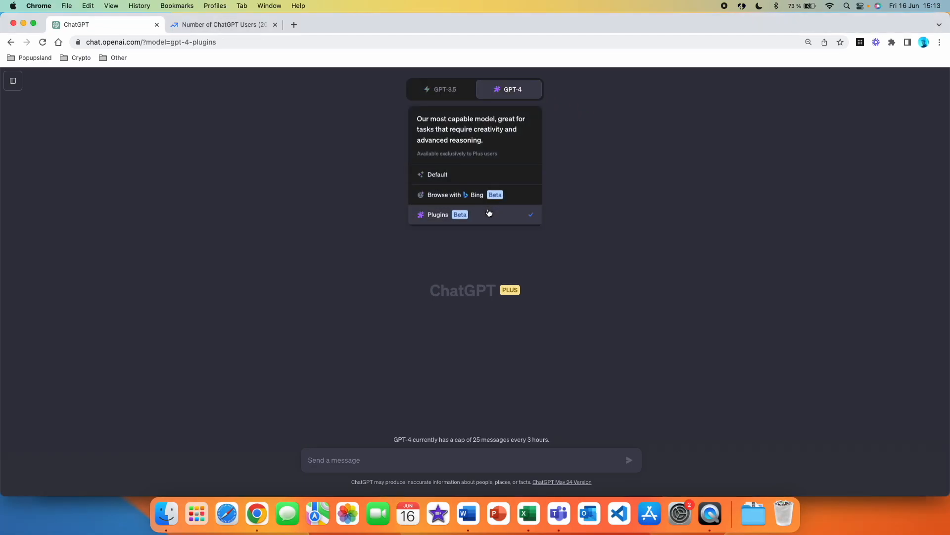
left_click(438, 214)
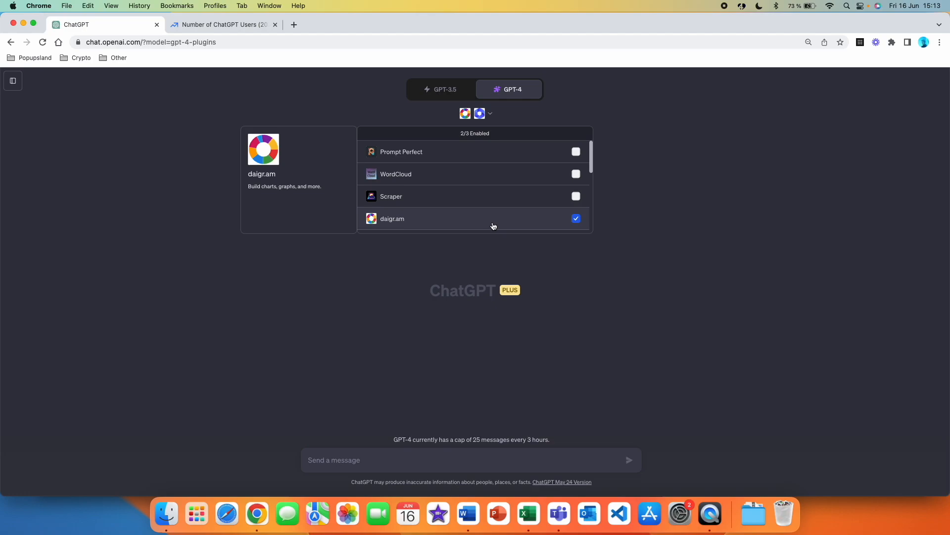
scroll("down", 3)
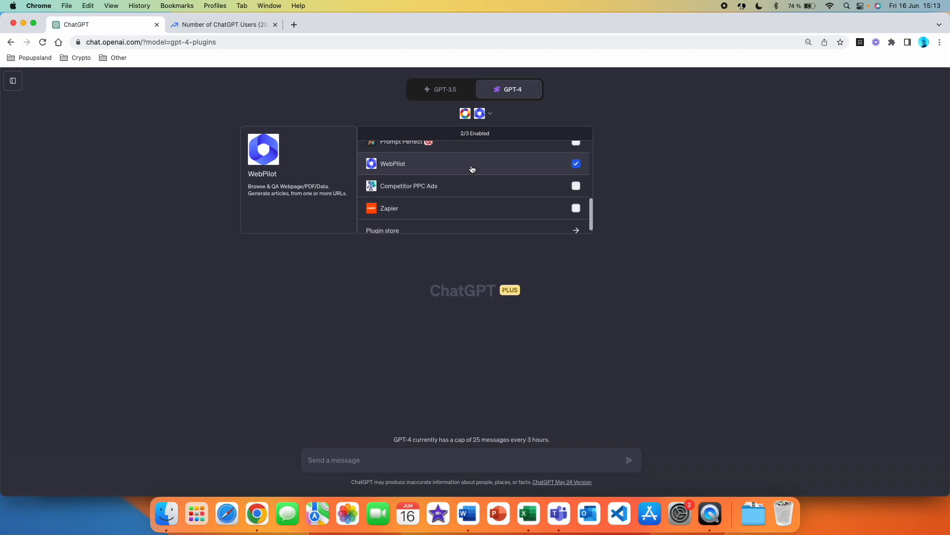
left_click(489, 113)
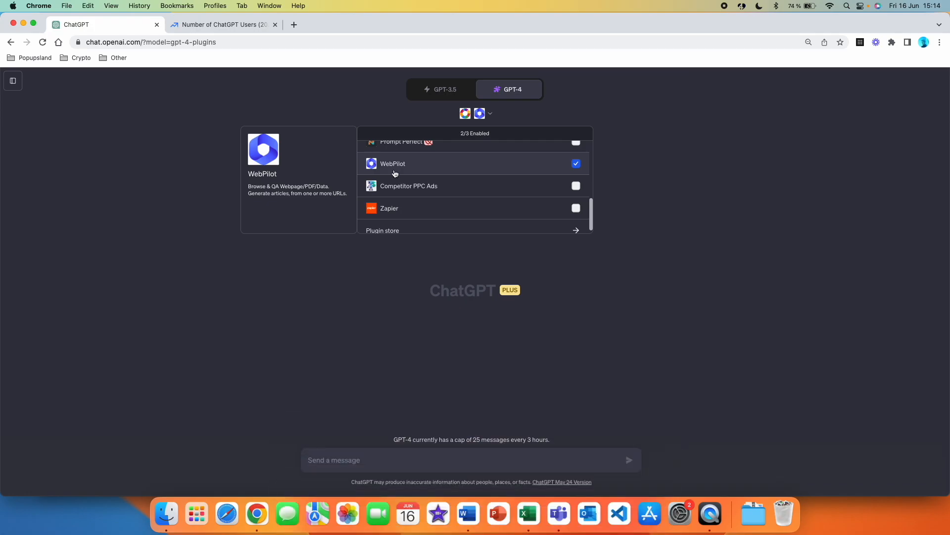
- Review the usage tables in the Exploding Topics 'Number of ChatGPT Users (2023)' article
left_click(223, 24)
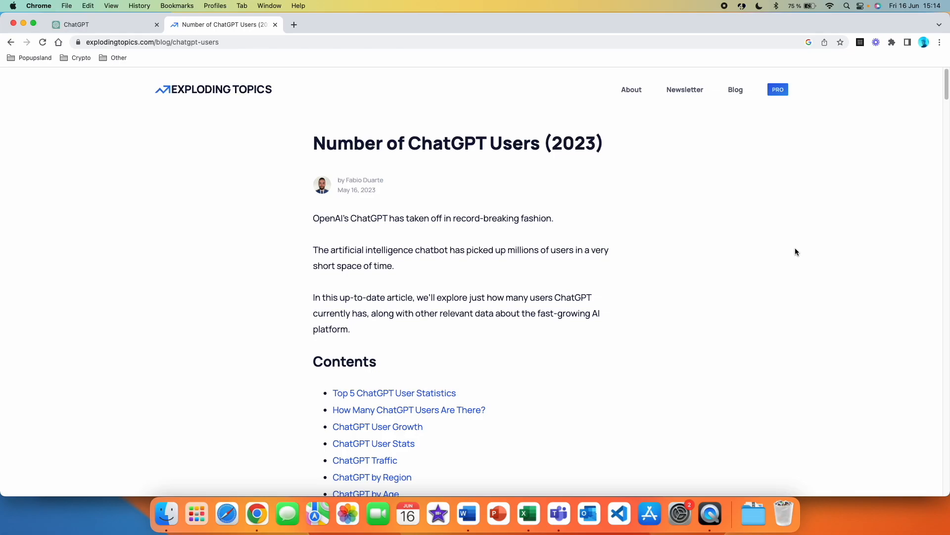
mouse_move(295, 156)
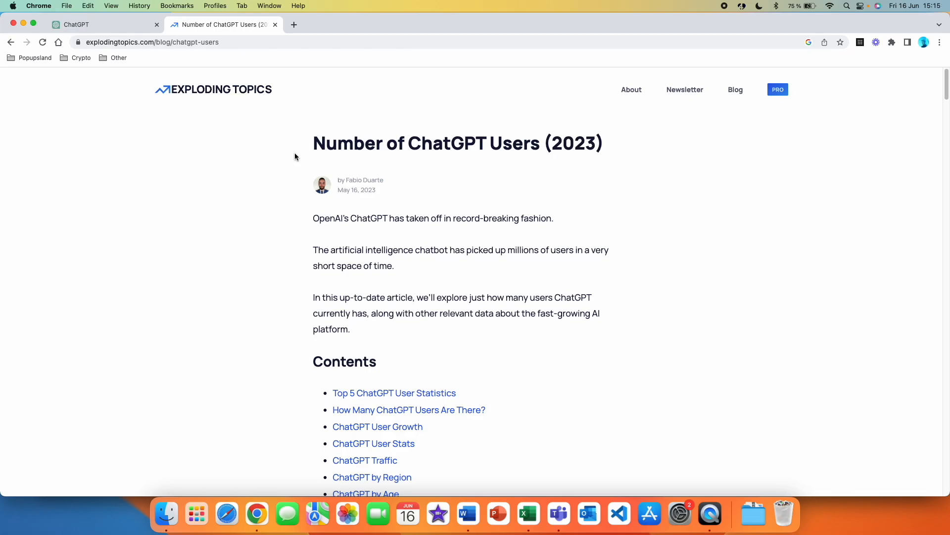
mouse_move(384, 144)
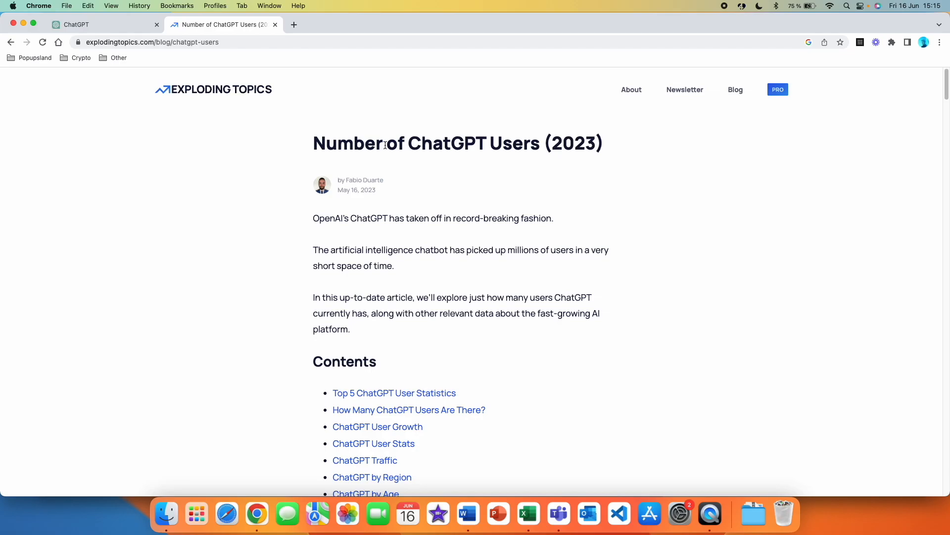
mouse_move(519, 169)
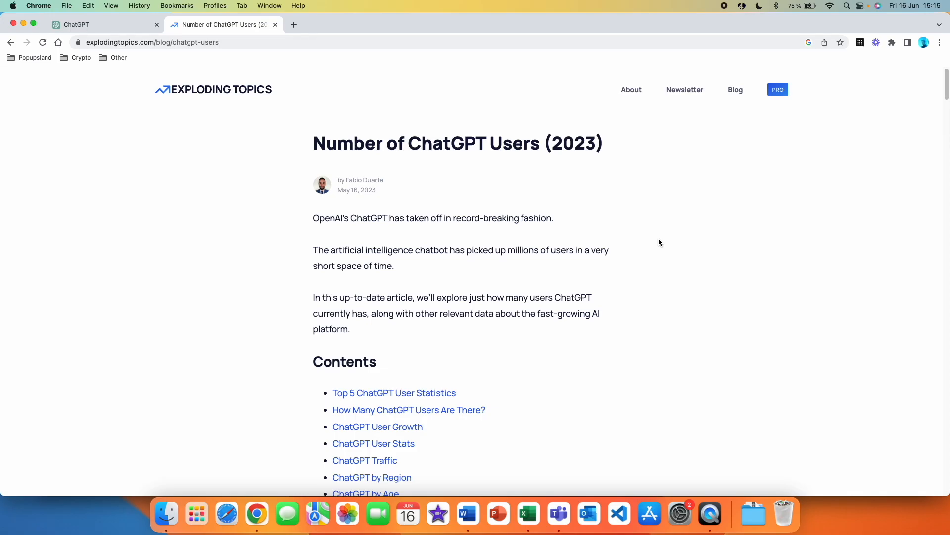
scroll("down", 3)
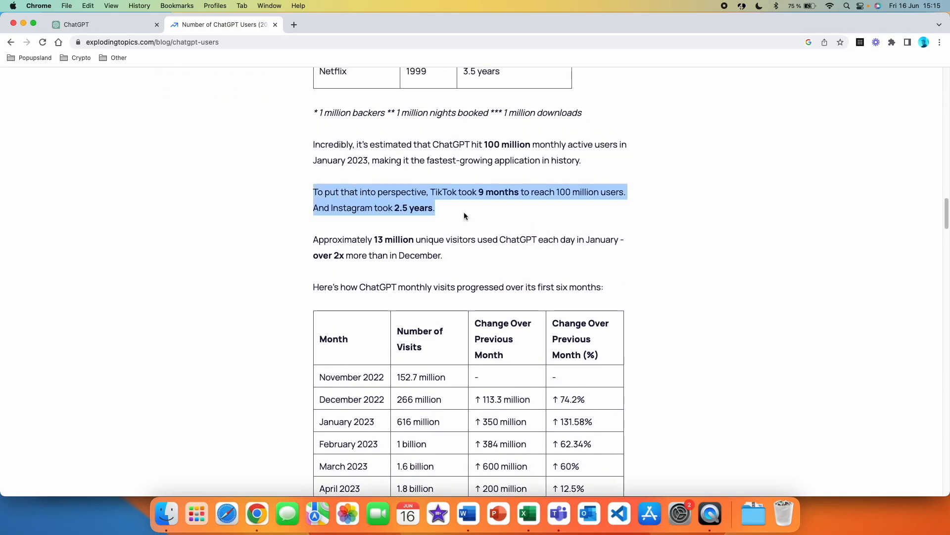
scroll("down", 3)
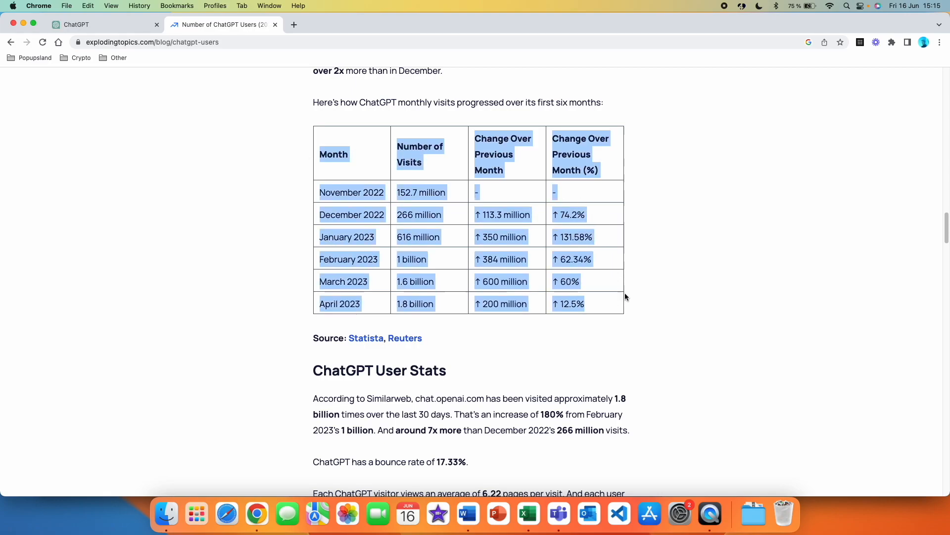
scroll("down", 3)
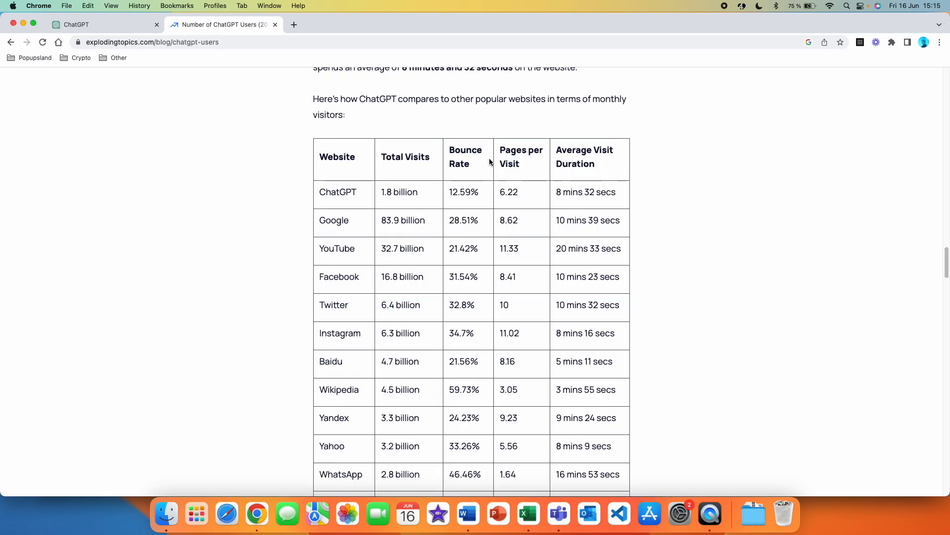
scroll("down", 3)
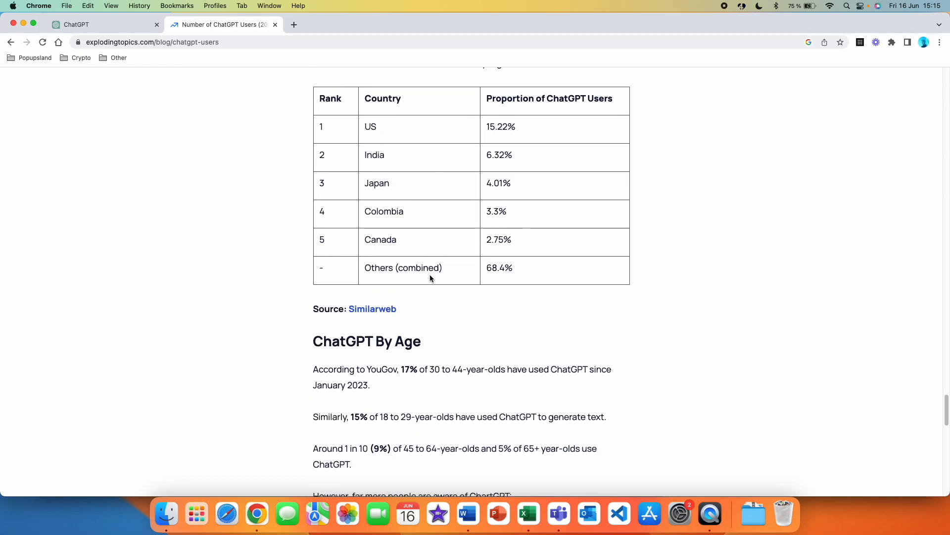
scroll("down", 3)
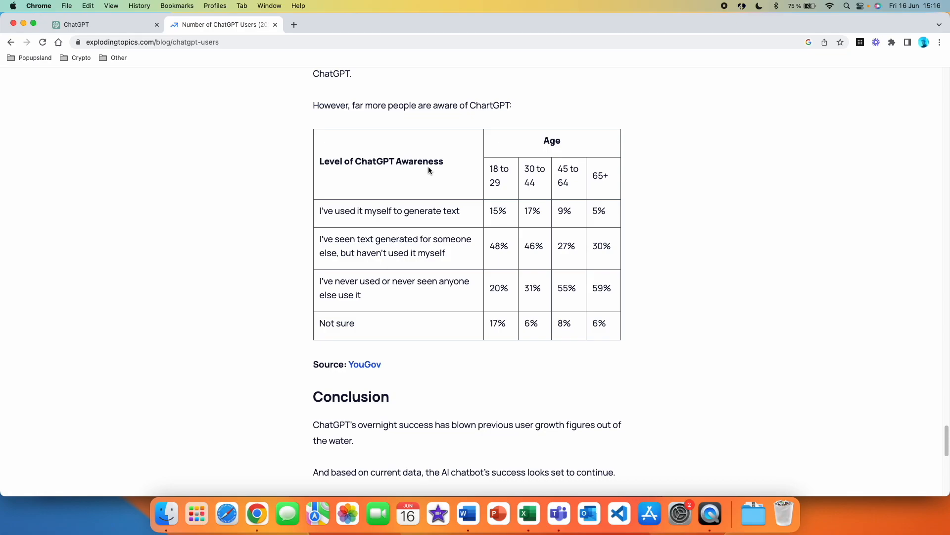
mouse_move(591, 236)
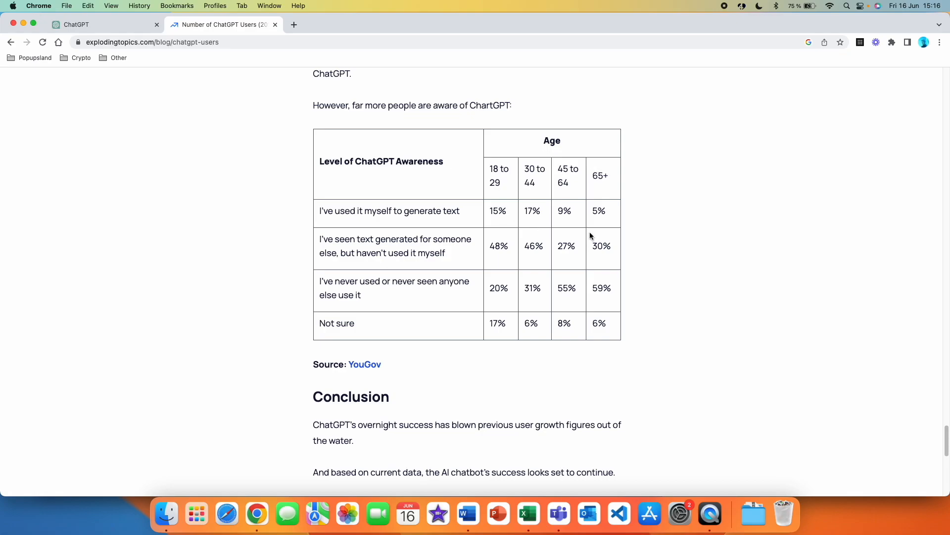
scroll("up", 3)
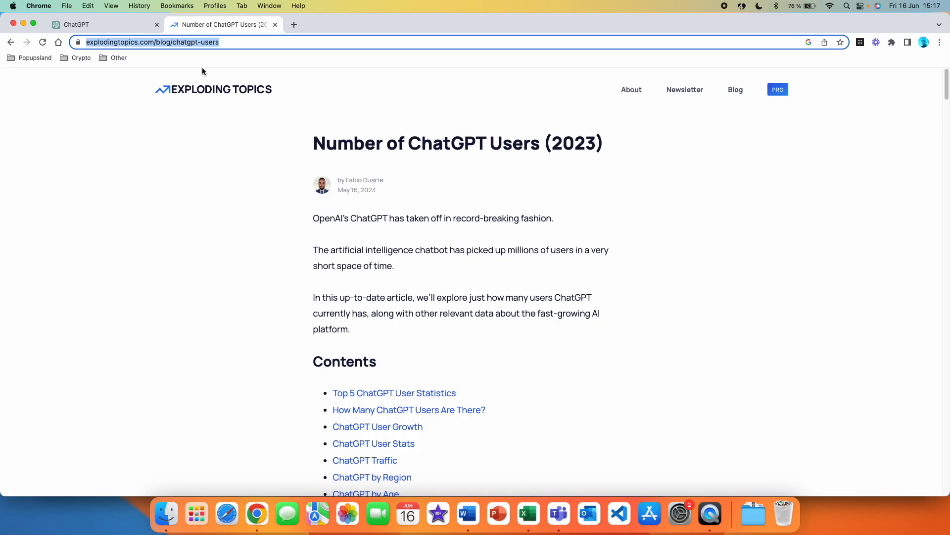
- Send the article URL with a bar-chart prompt and view the resulting 1-million-users chart
left_click(97, 24)
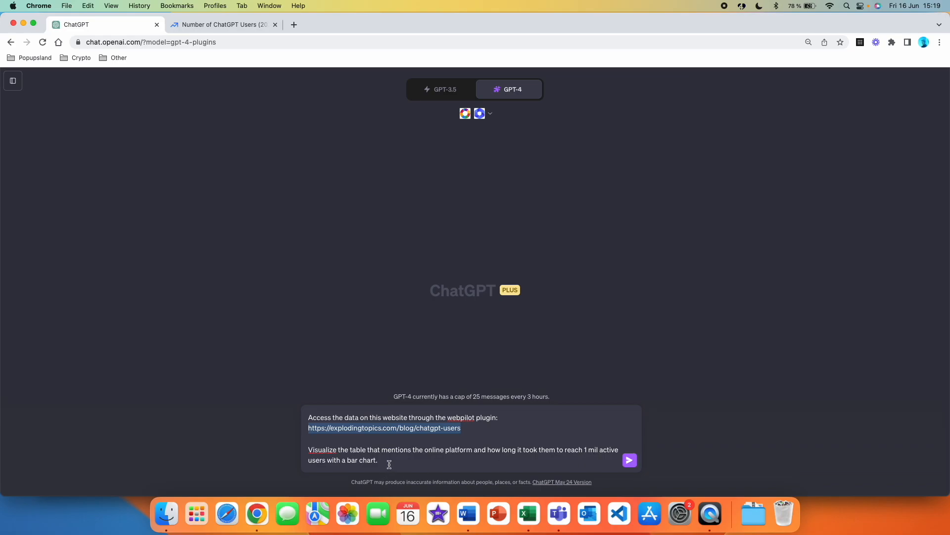
left_click(629, 459)
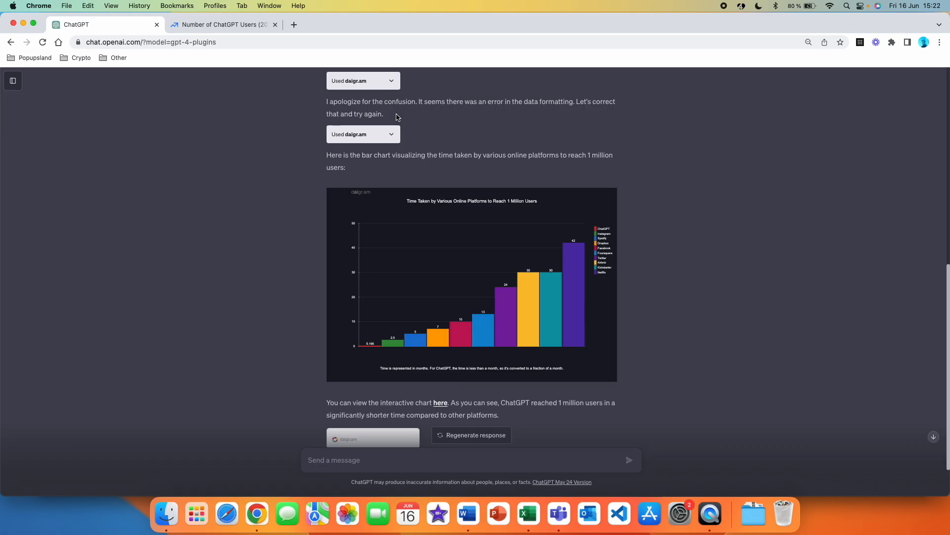
mouse_move(568, 102)
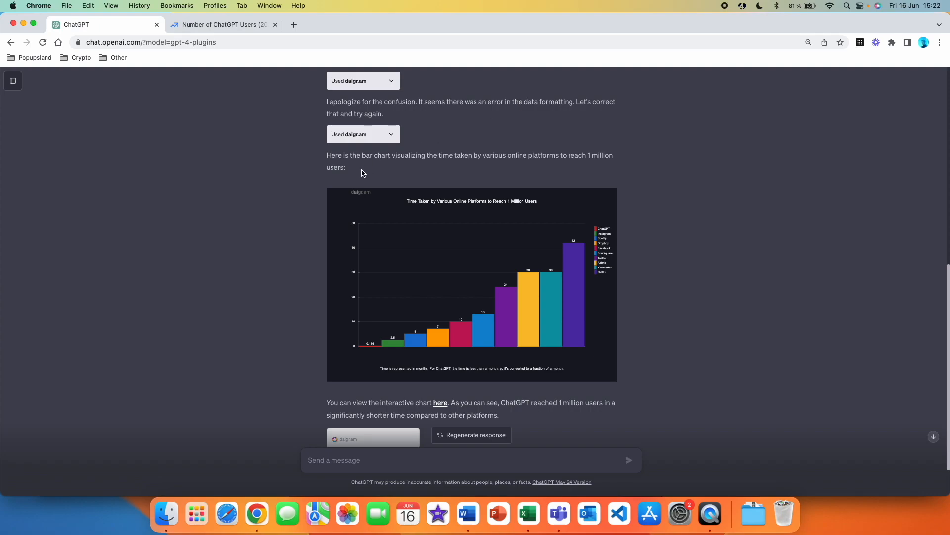
mouse_move(639, 278)
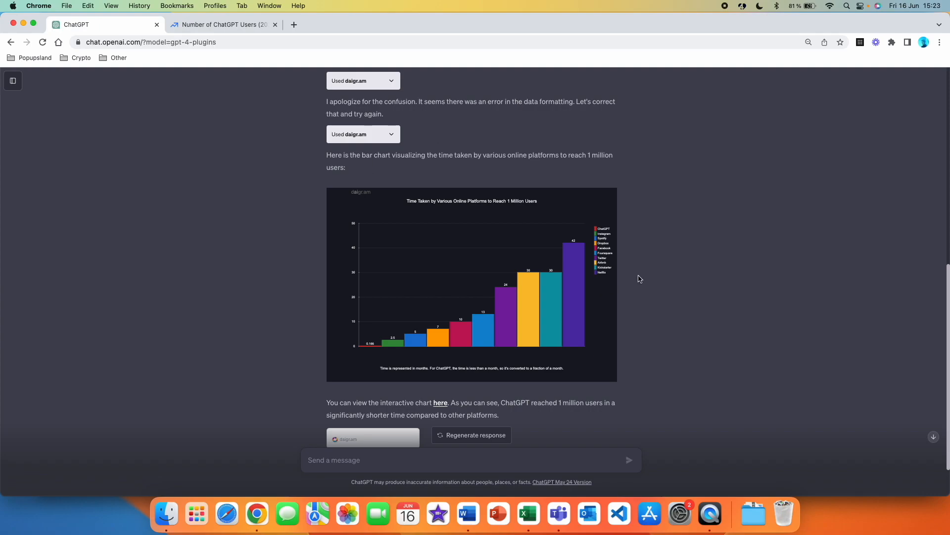
scroll("down", 3)
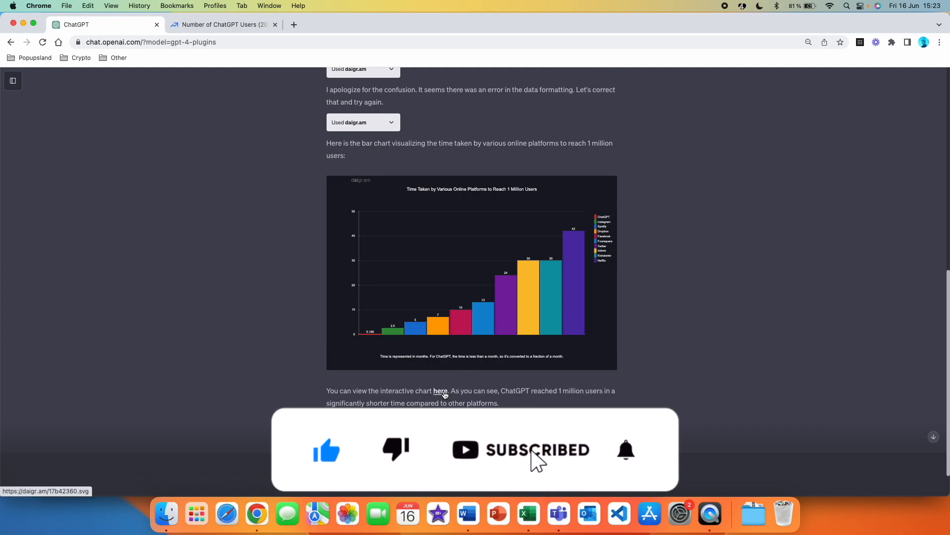
- Open the interactive daigr.am bar chart and compare it with the article's table
left_click(440, 391)
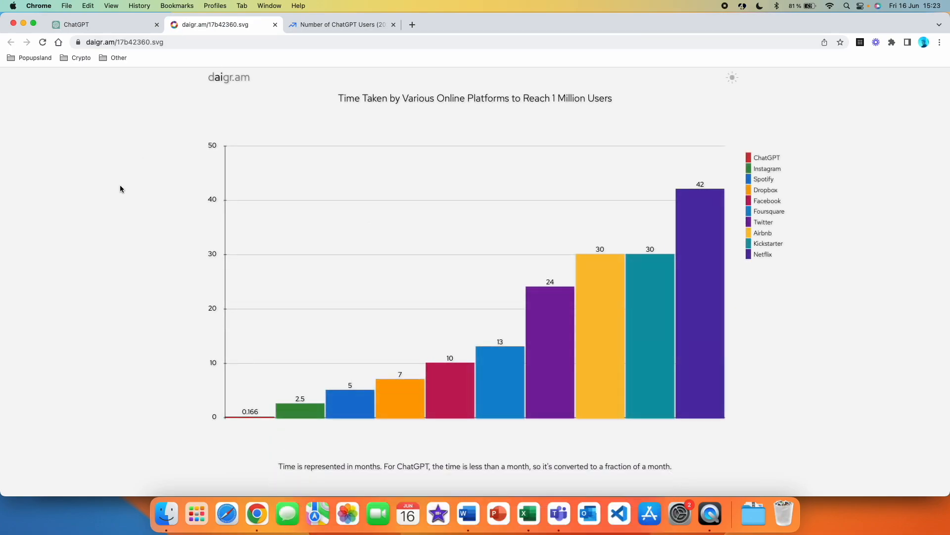
mouse_move(400, 193)
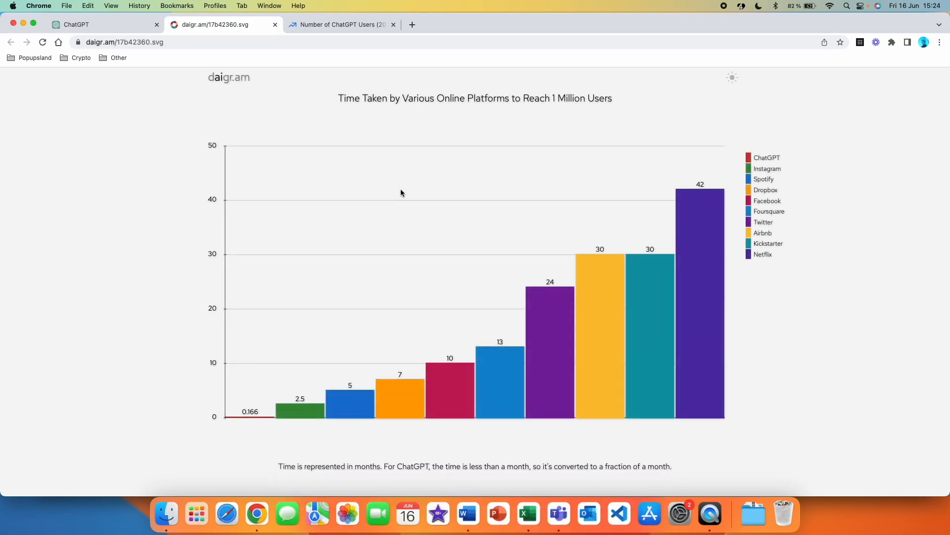
mouse_move(463, 114)
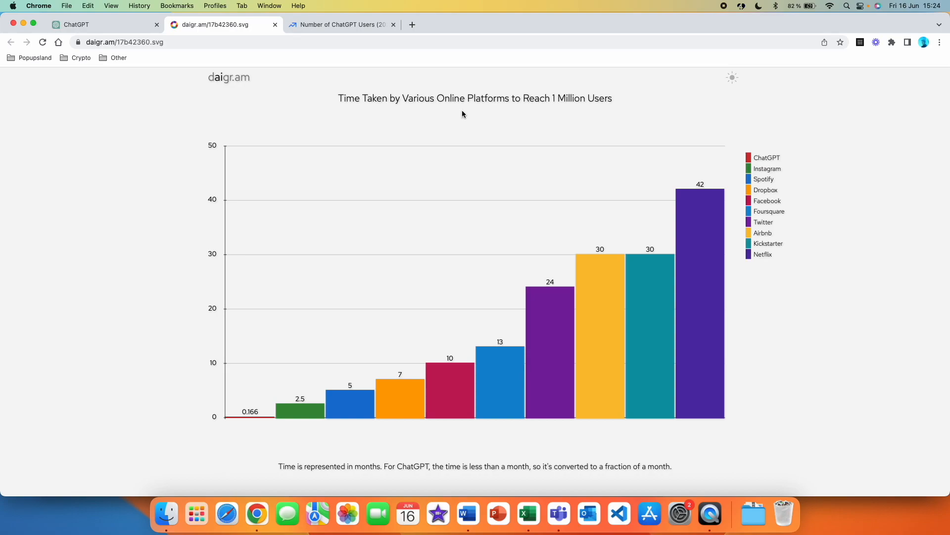
mouse_move(609, 112)
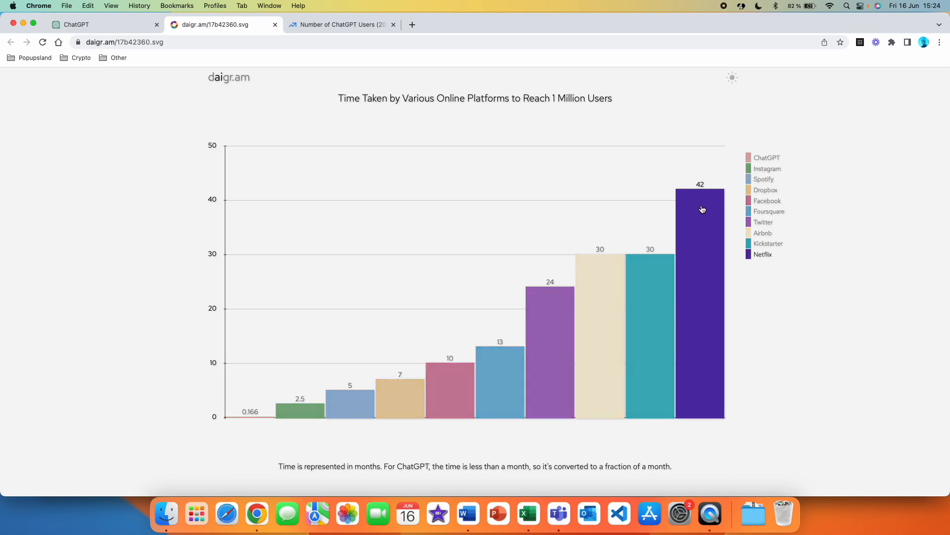
mouse_move(694, 214)
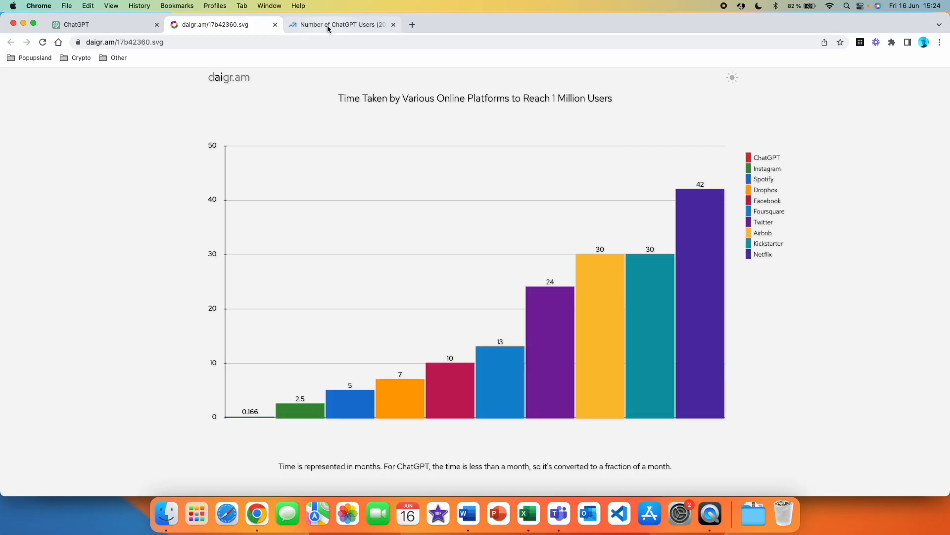
left_click(340, 24)
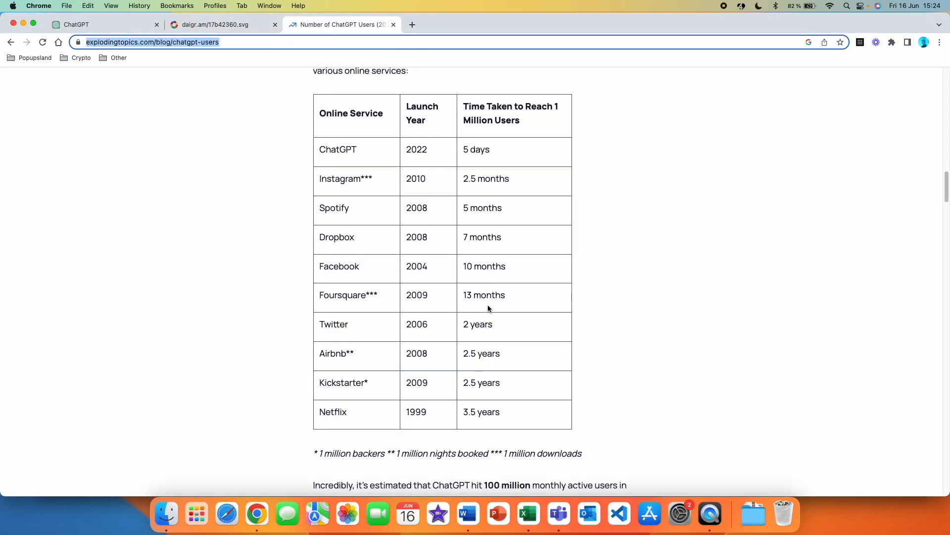
mouse_move(498, 162)
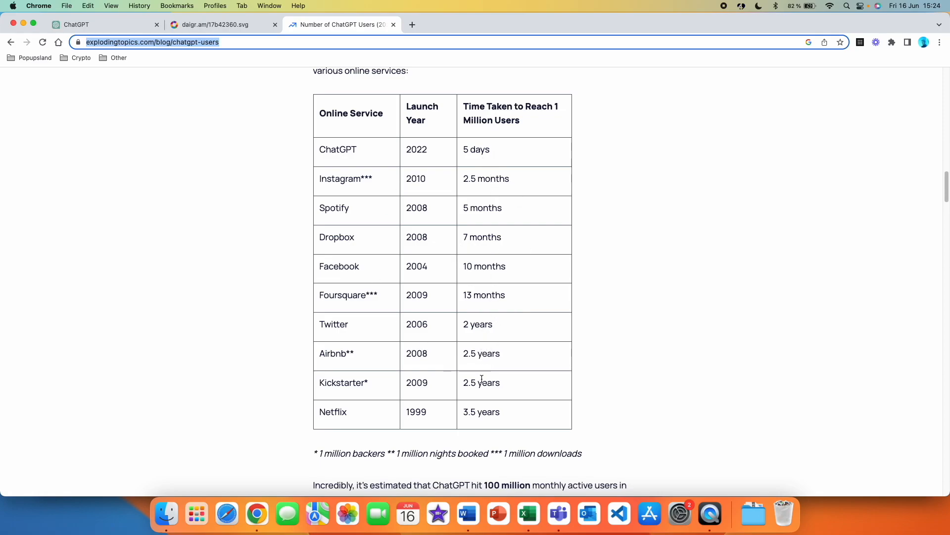
left_click(222, 24)
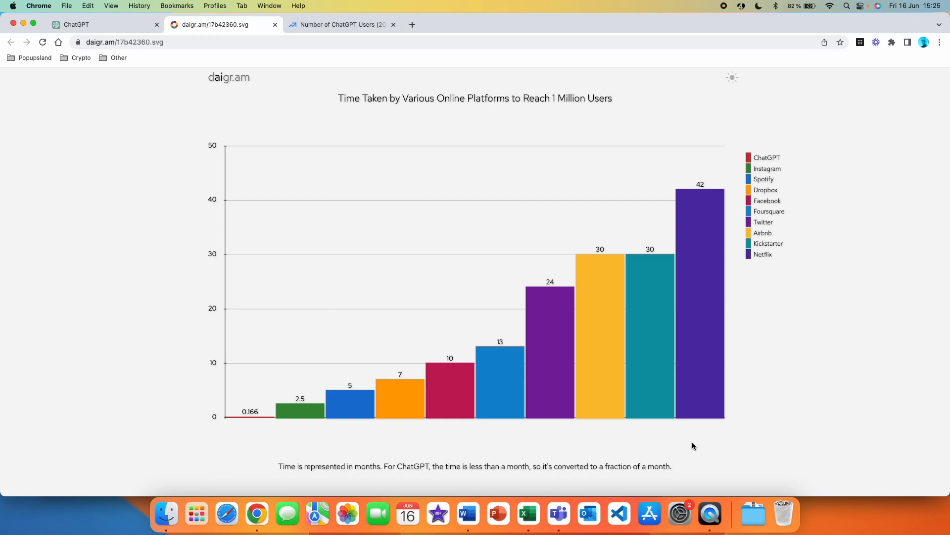
mouse_move(796, 321)
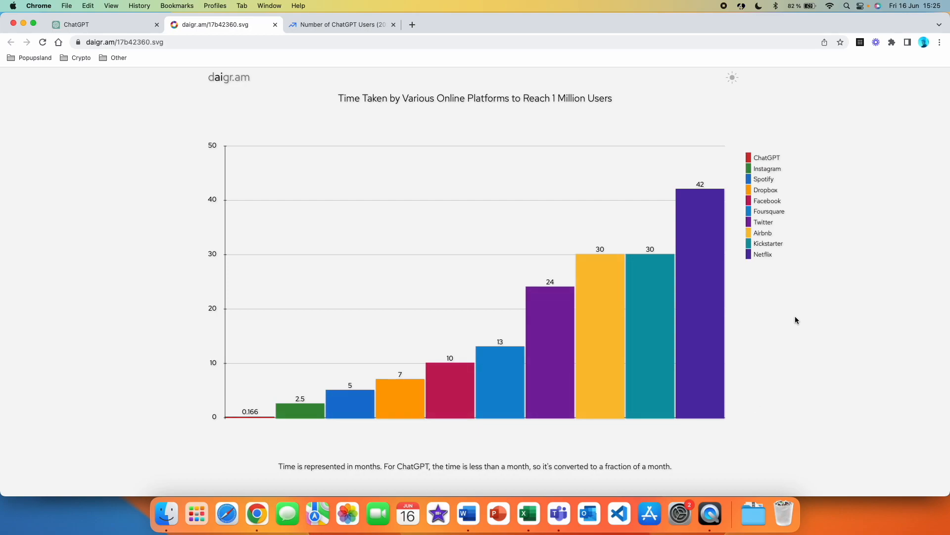
left_click_drag(278, 466, 672, 467)
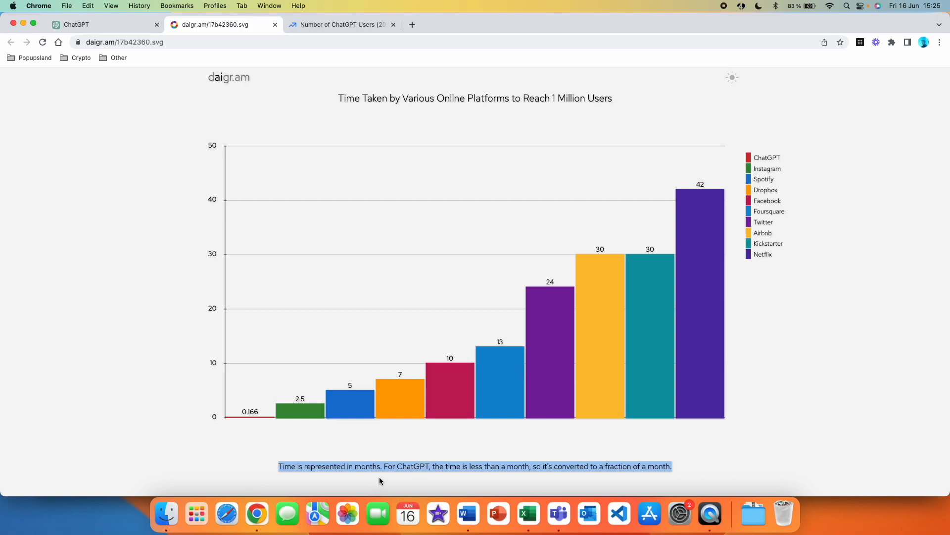
mouse_move(495, 483)
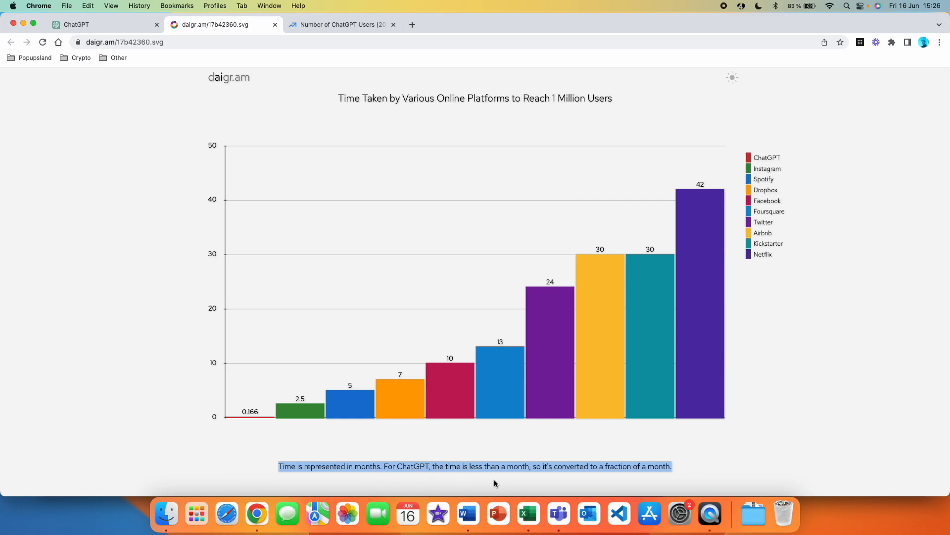
mouse_move(618, 476)
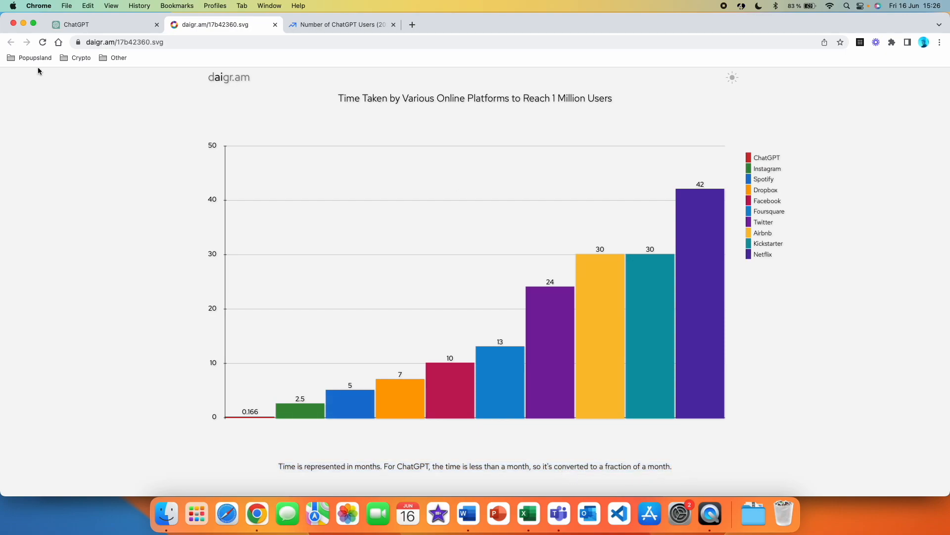
- Copy the bar chart URL and load it in an incognito window
left_click(124, 42)
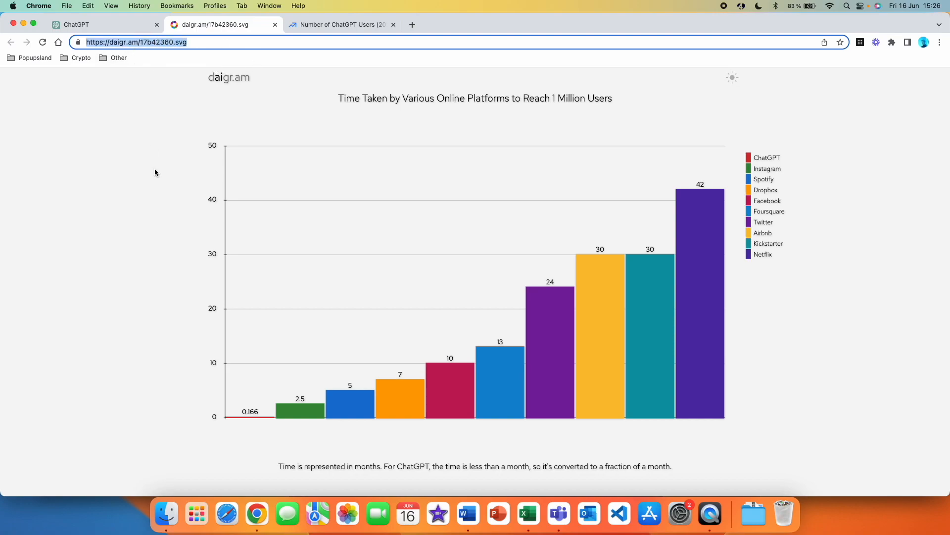
mouse_move(508, 265)
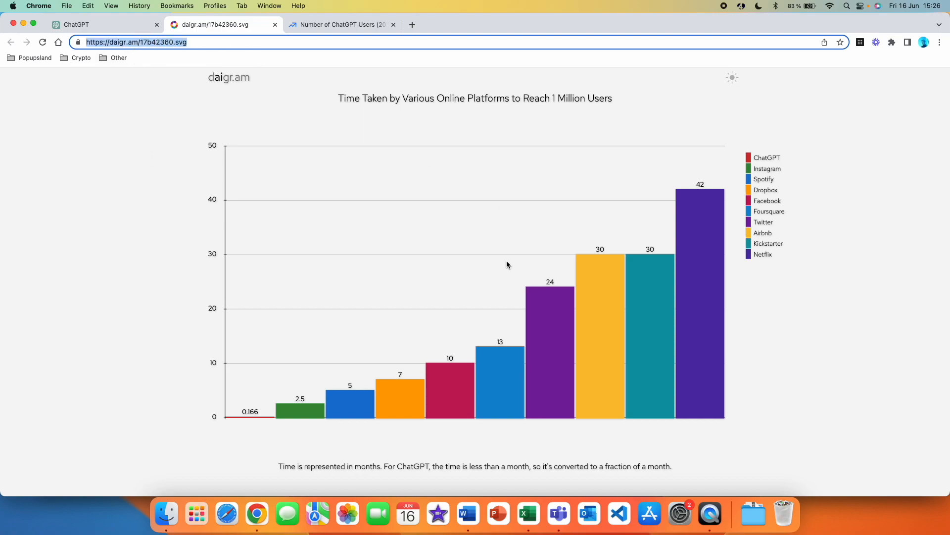
mouse_move(481, 246)
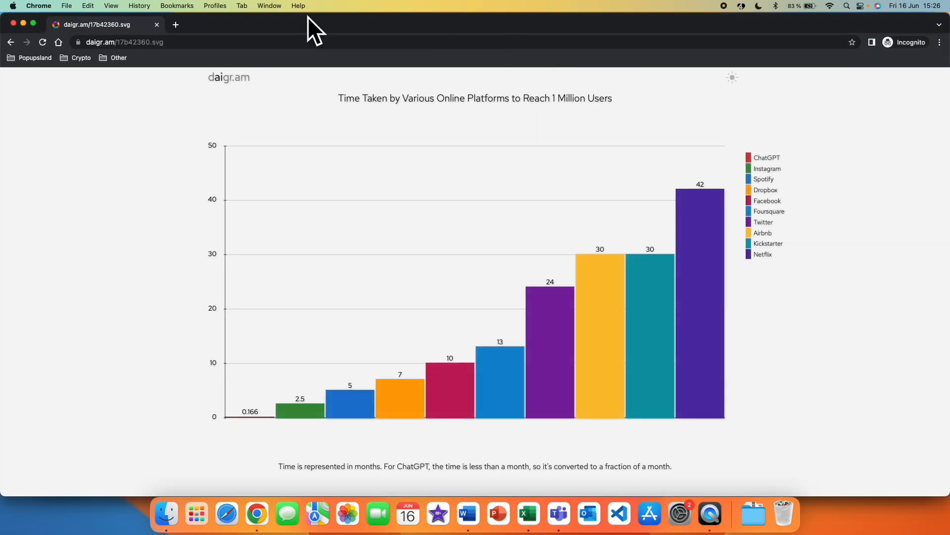
left_click(101, 24)
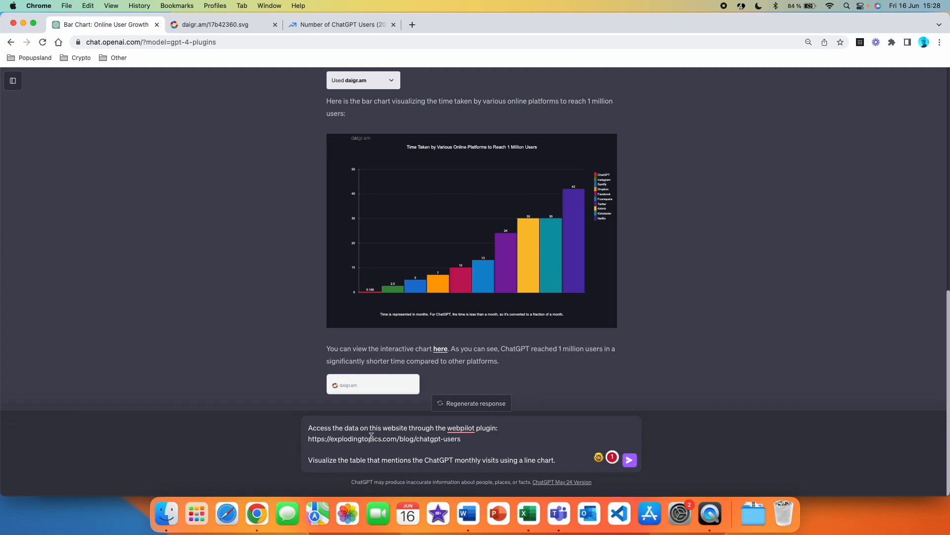
mouse_move(321, 469)
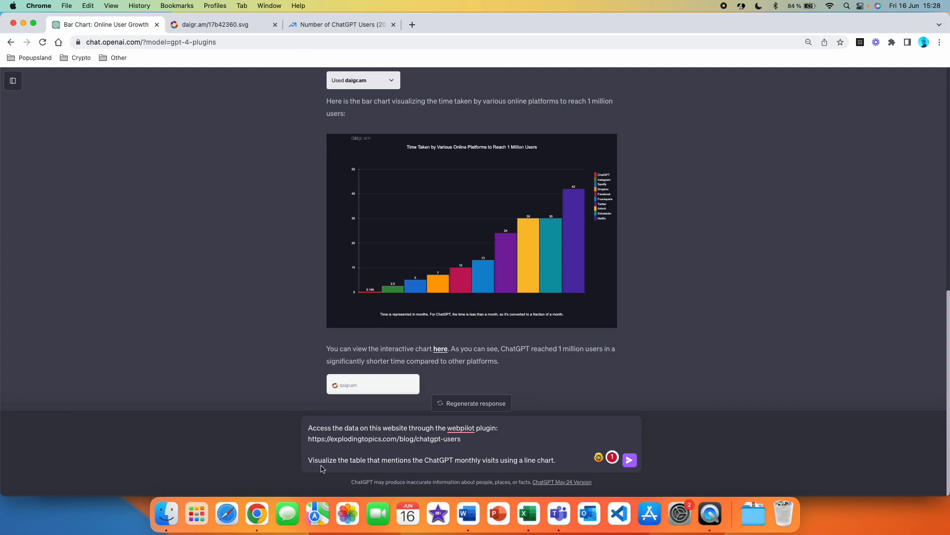
mouse_move(472, 470)
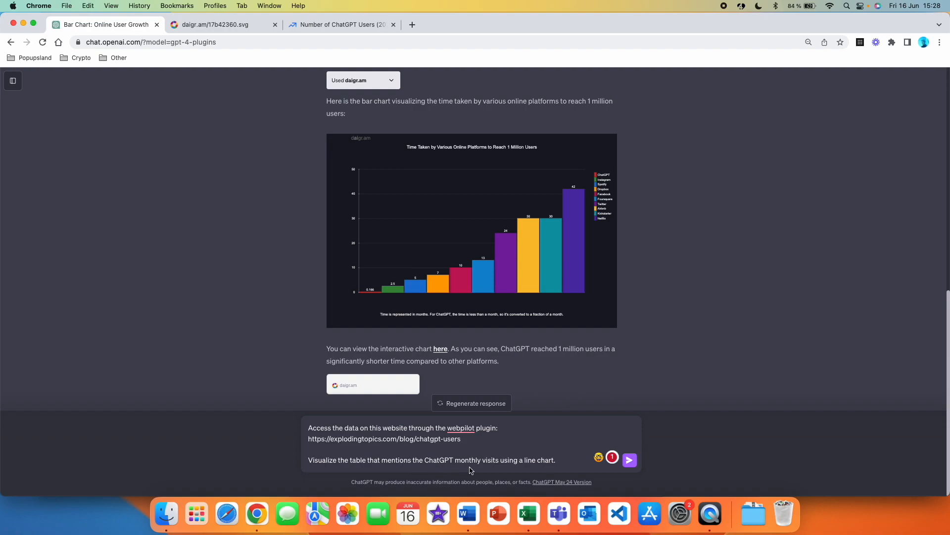
mouse_move(538, 465)
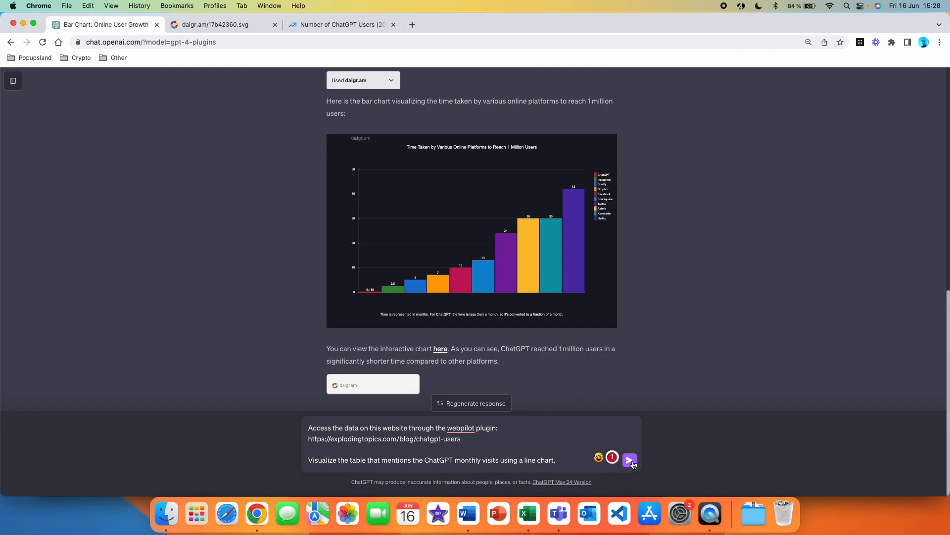
- Send the WebPilot request for a line chart of monthly visits
left_click(340, 24)
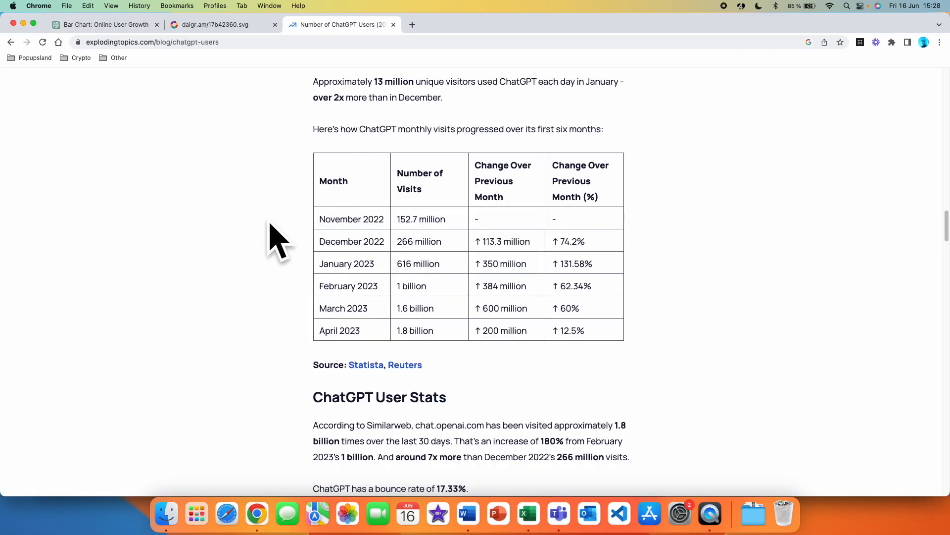
mouse_move(371, 340)
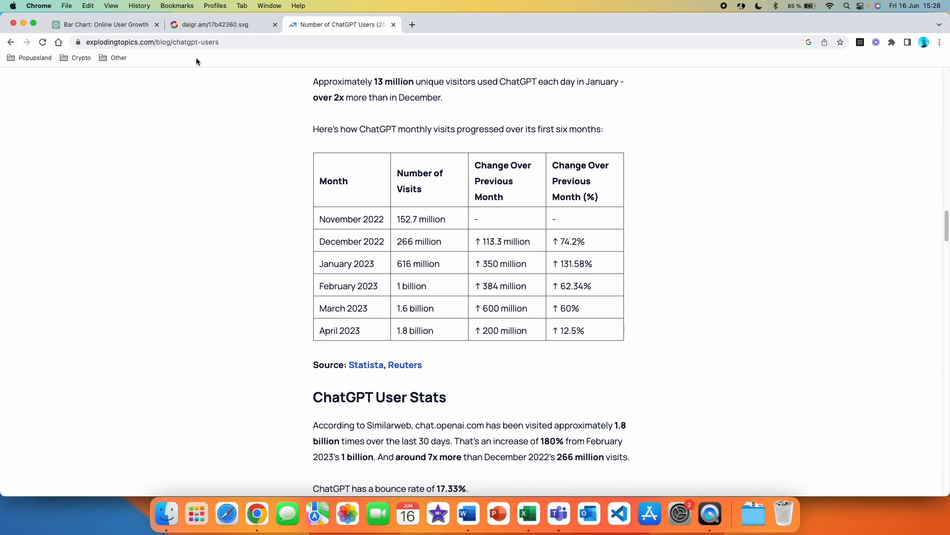
left_click(103, 25)
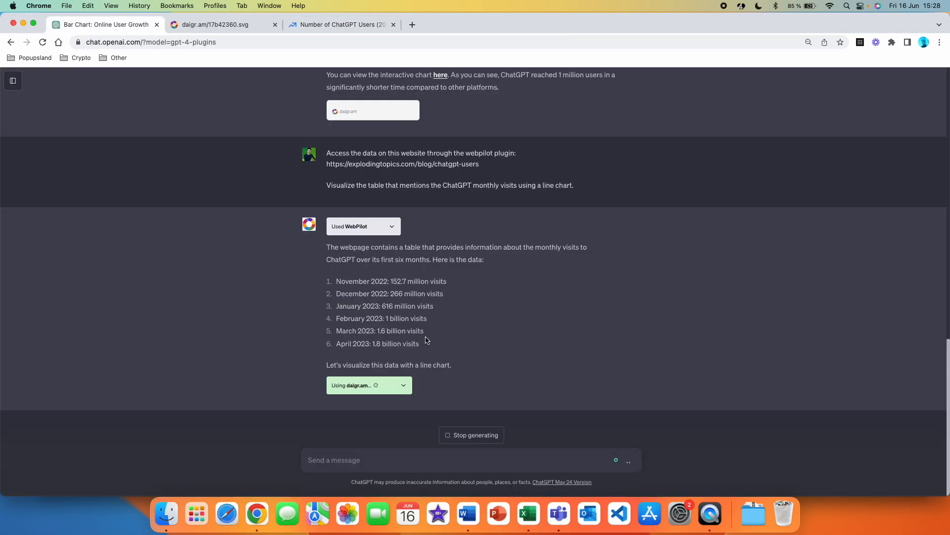
- Open the 'ChatGPT Monthly Visits Over the First Six Months' chart in a new tab
left_click_drag(330, 280, 424, 344)
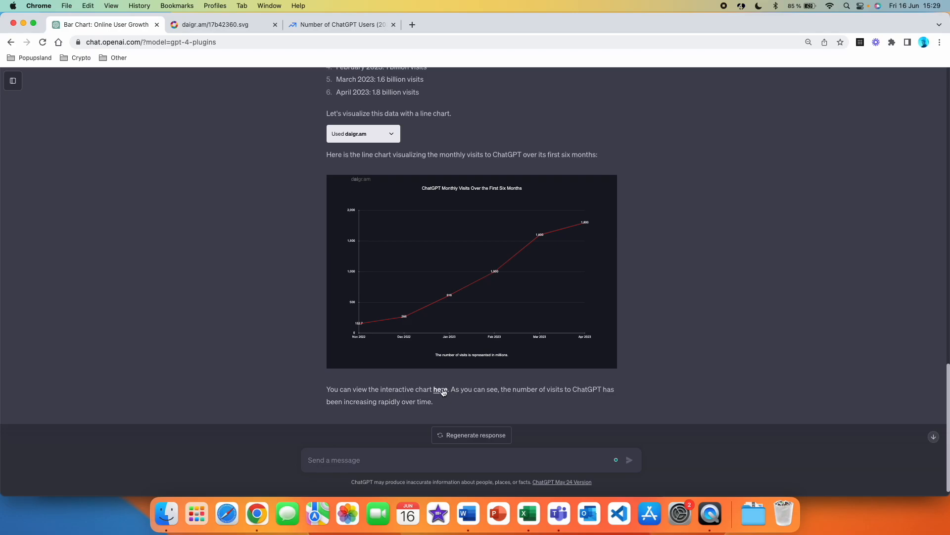
left_click(440, 389)
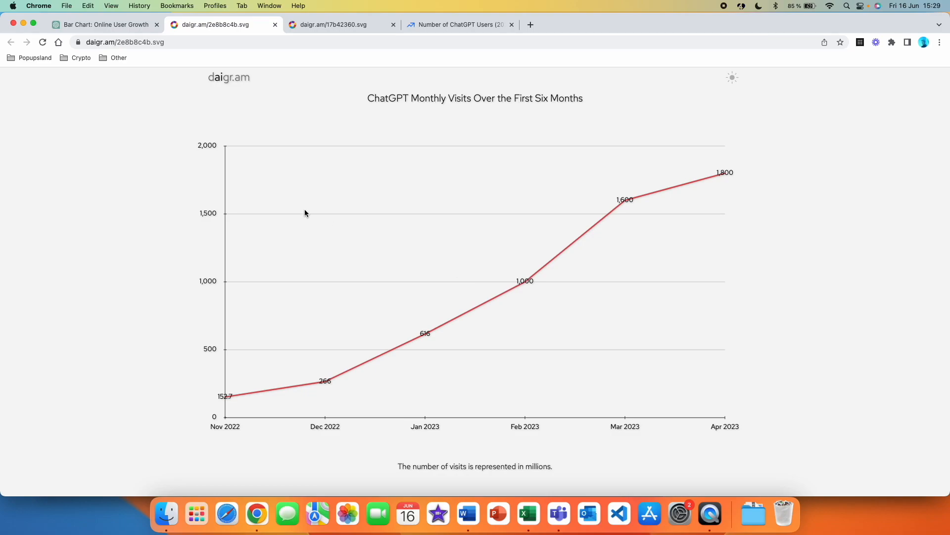
mouse_move(566, 445)
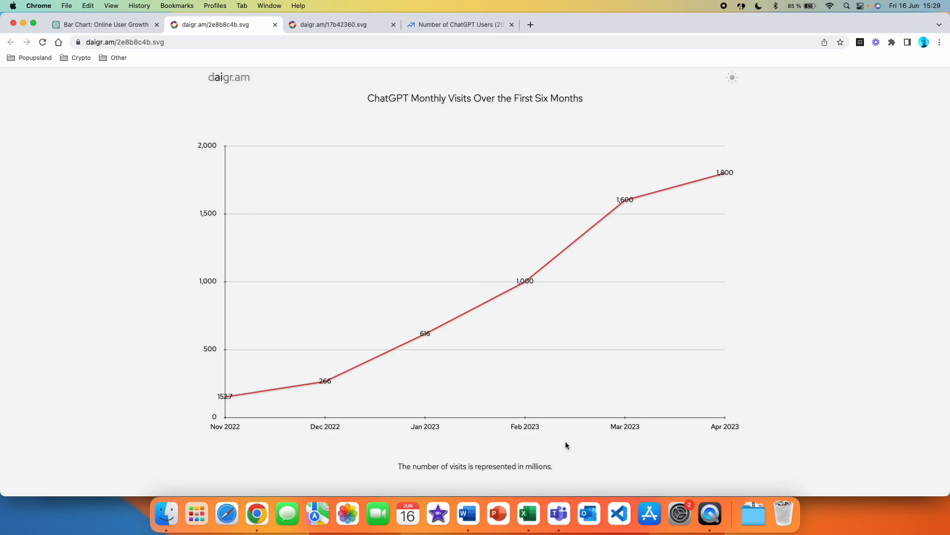
mouse_move(211, 268)
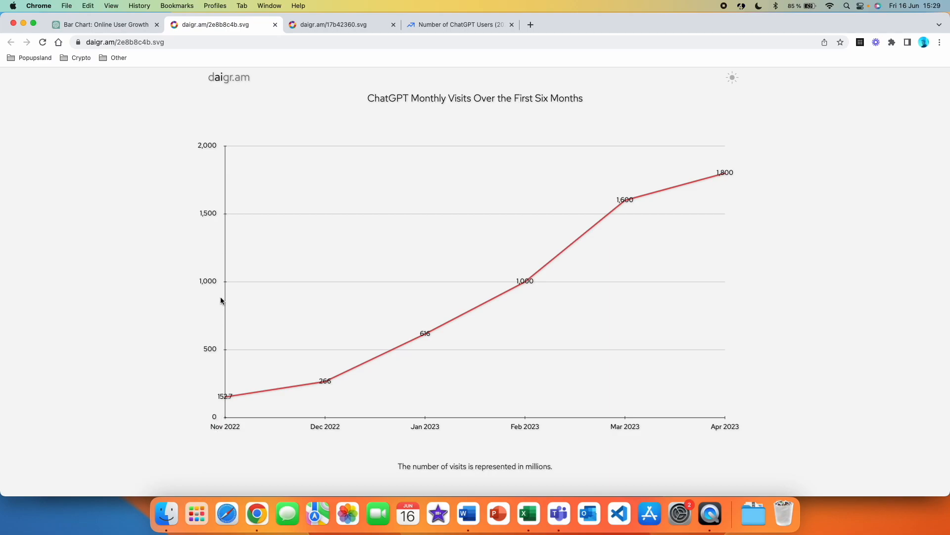
mouse_move(499, 477)
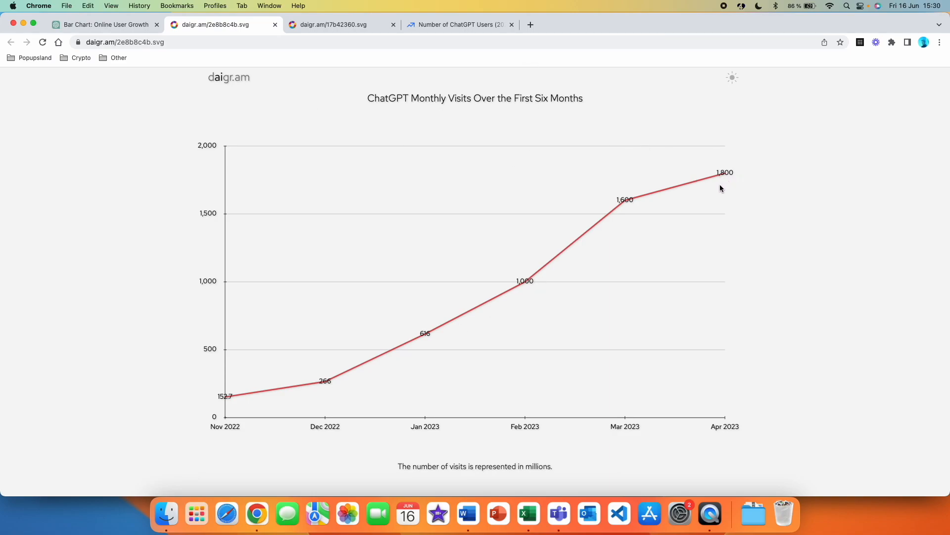
mouse_move(727, 426)
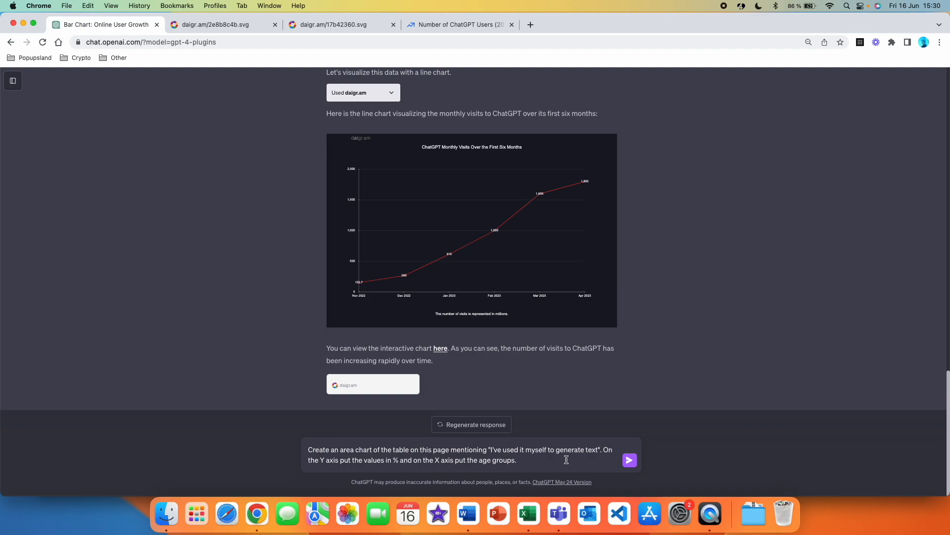
mouse_move(454, 462)
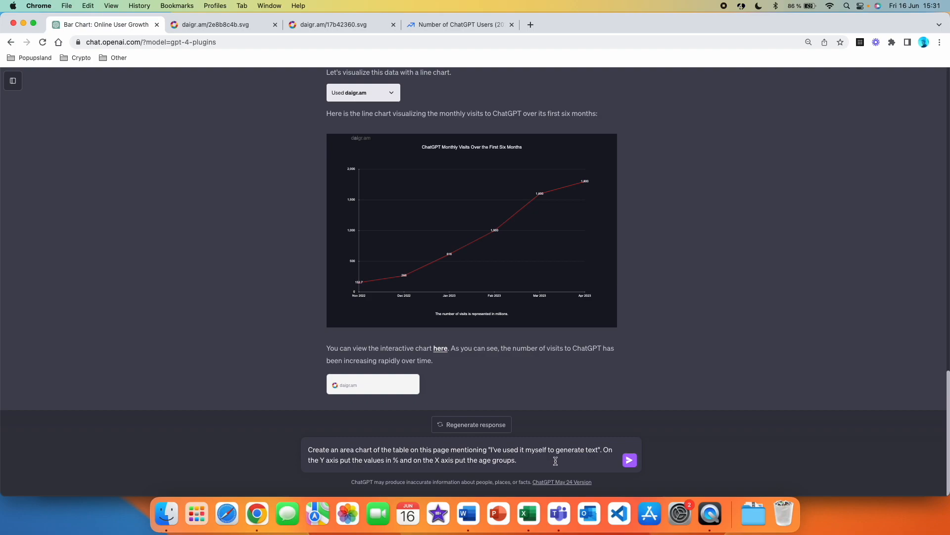
mouse_move(605, 460)
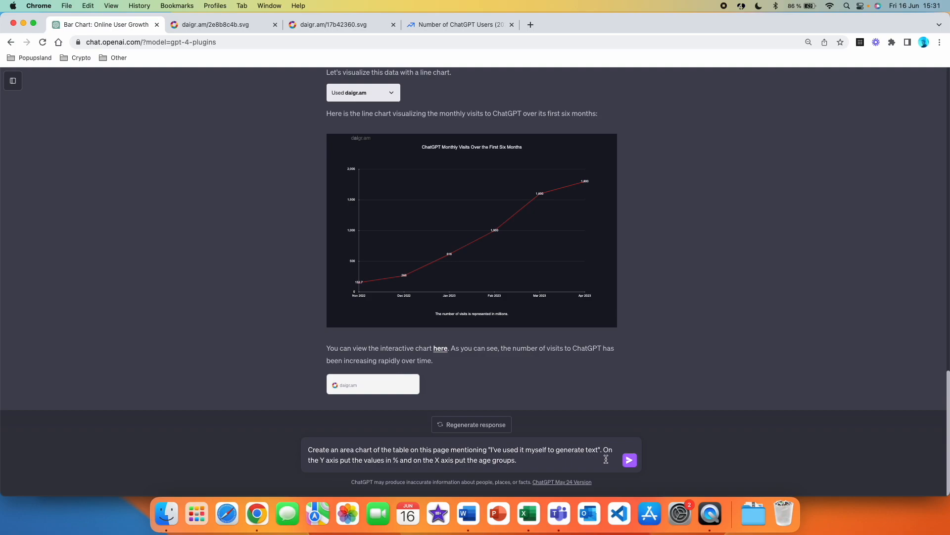
mouse_move(406, 472)
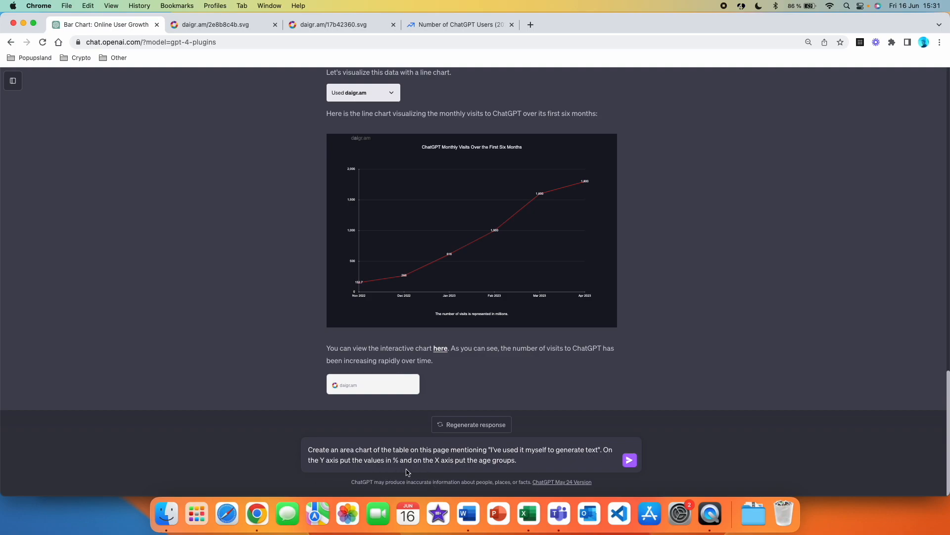
mouse_move(511, 477)
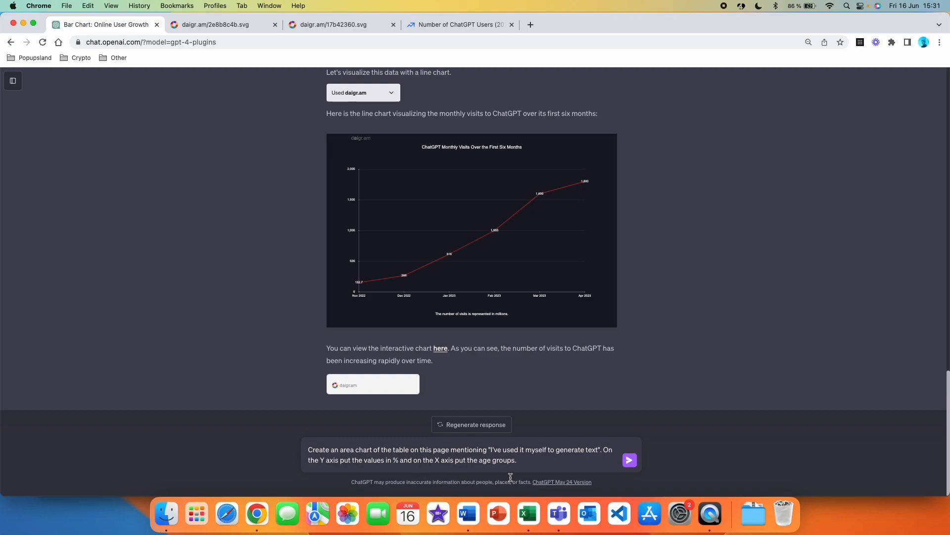
- Send the age-group area-chart prompt and scroll to the generated chart
left_click(628, 460)
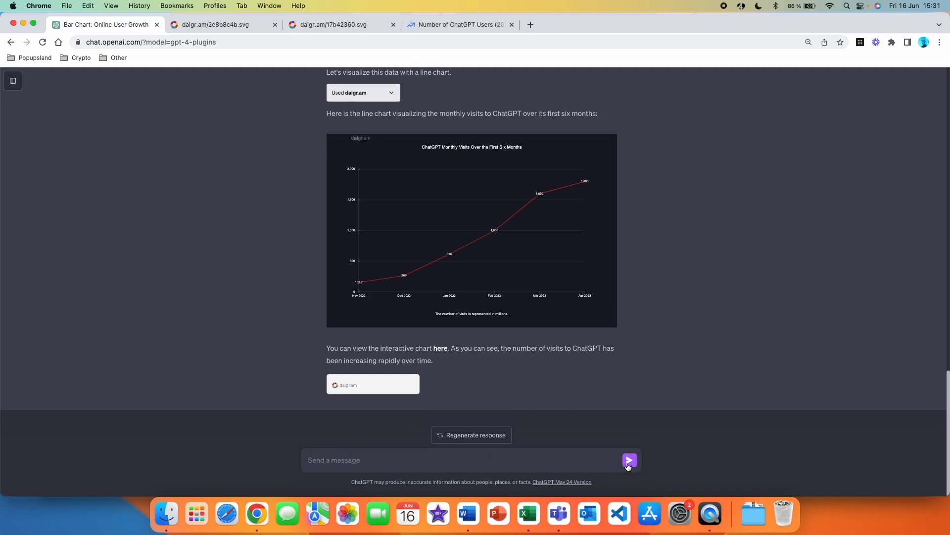
left_click(629, 459)
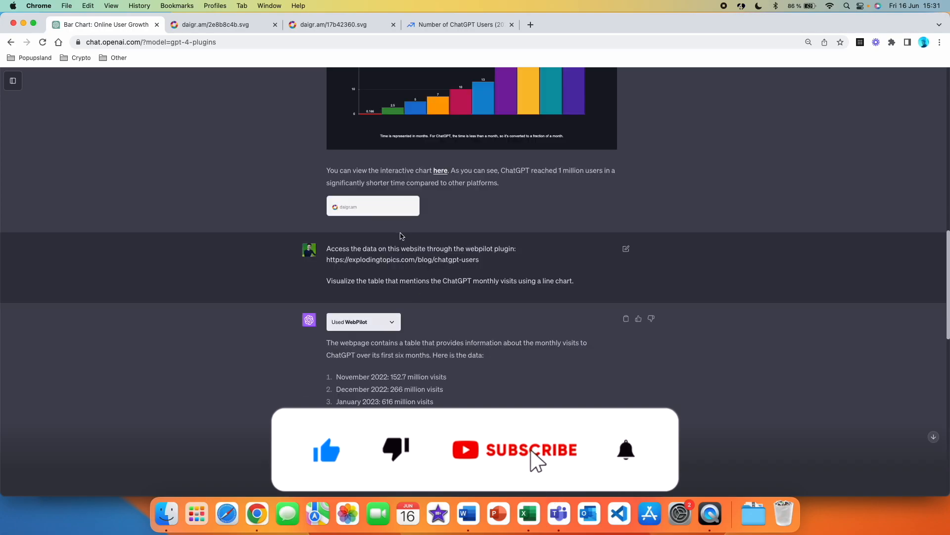
scroll("down", 3)
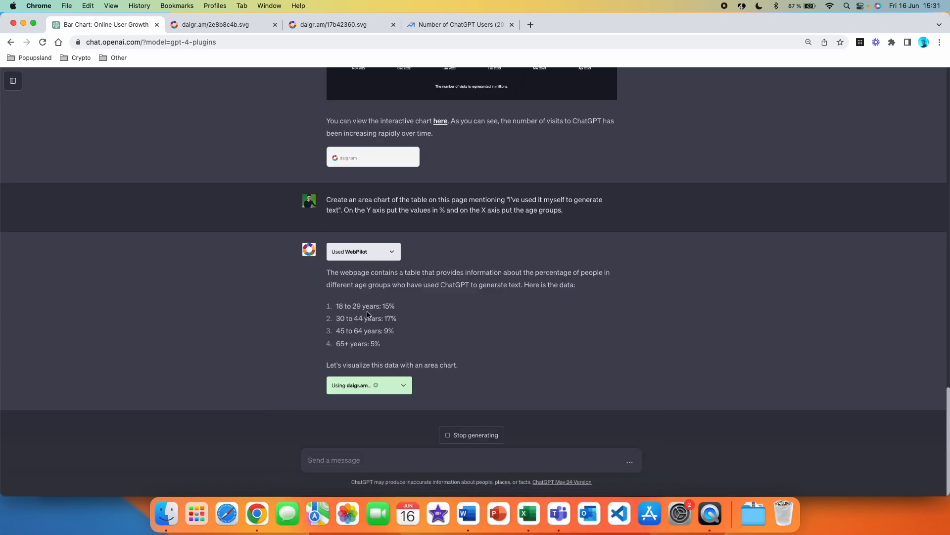
mouse_move(386, 313)
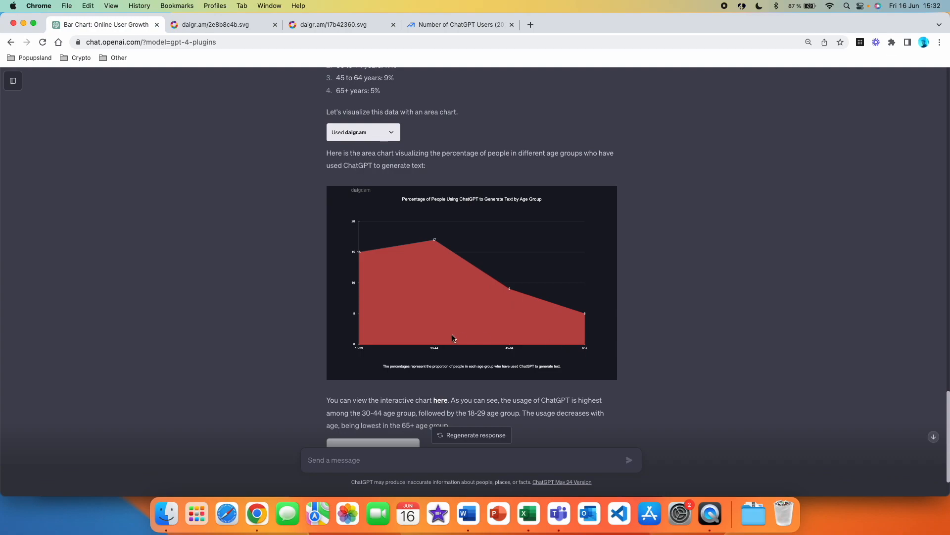
scroll("down", 3)
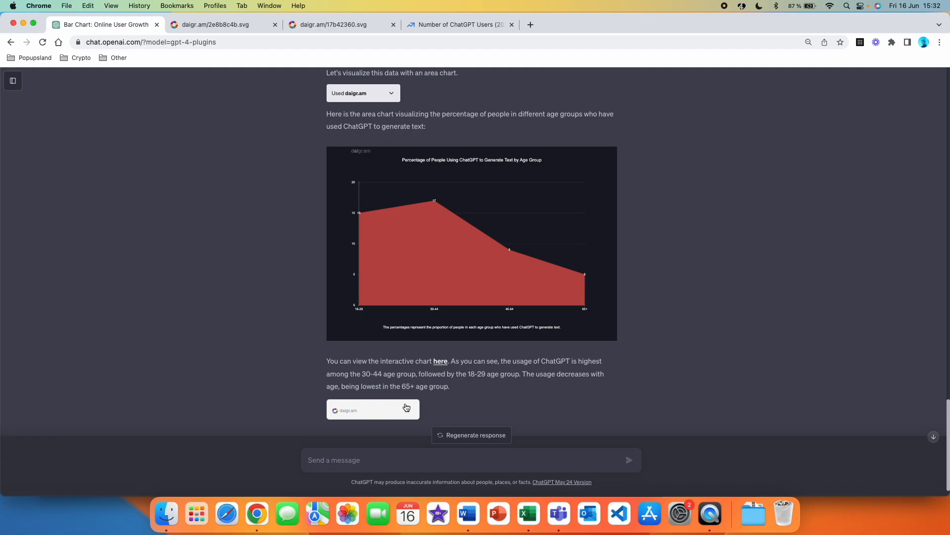
mouse_move(400, 381)
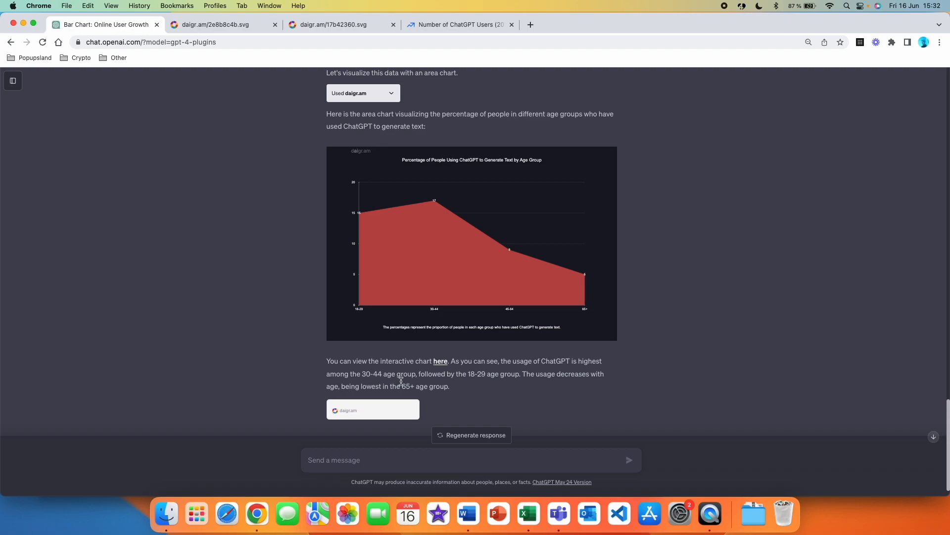
mouse_move(492, 386)
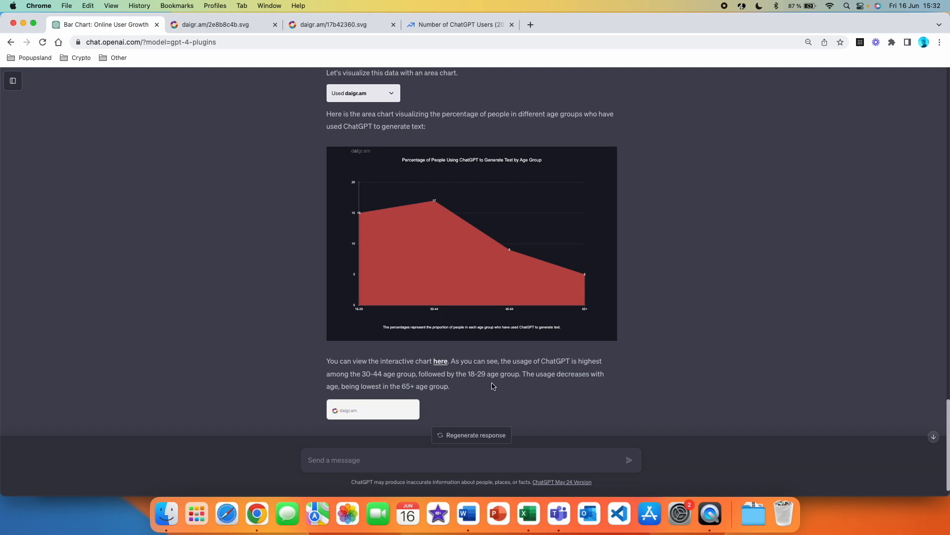
mouse_move(441, 406)
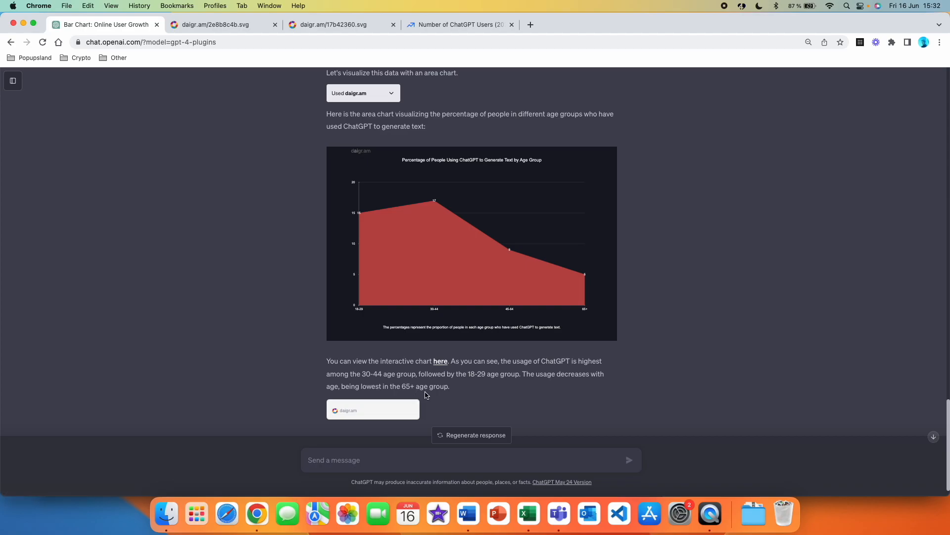
mouse_move(440, 361)
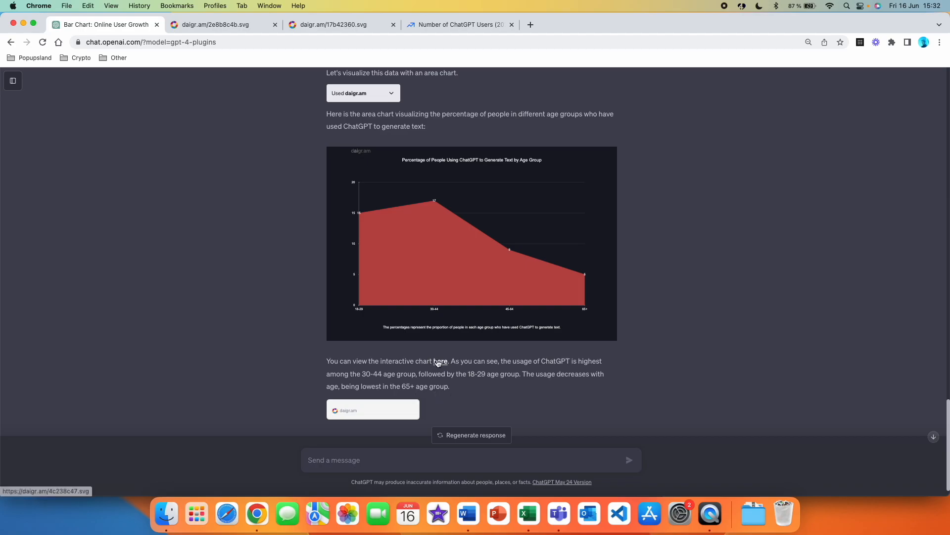
- Open the daigr.am area chart page, select its shareable URL, and return to ChatGPT
left_click(440, 360)
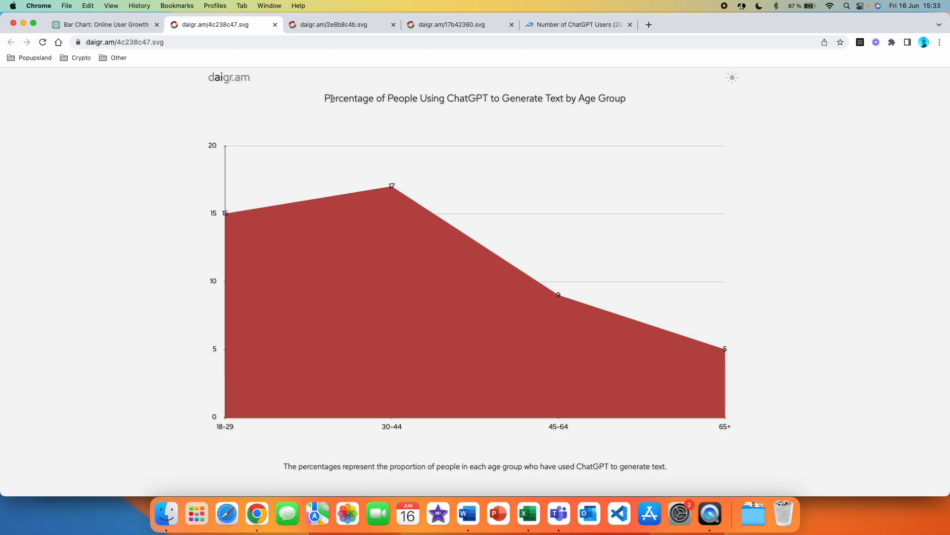
mouse_move(482, 119)
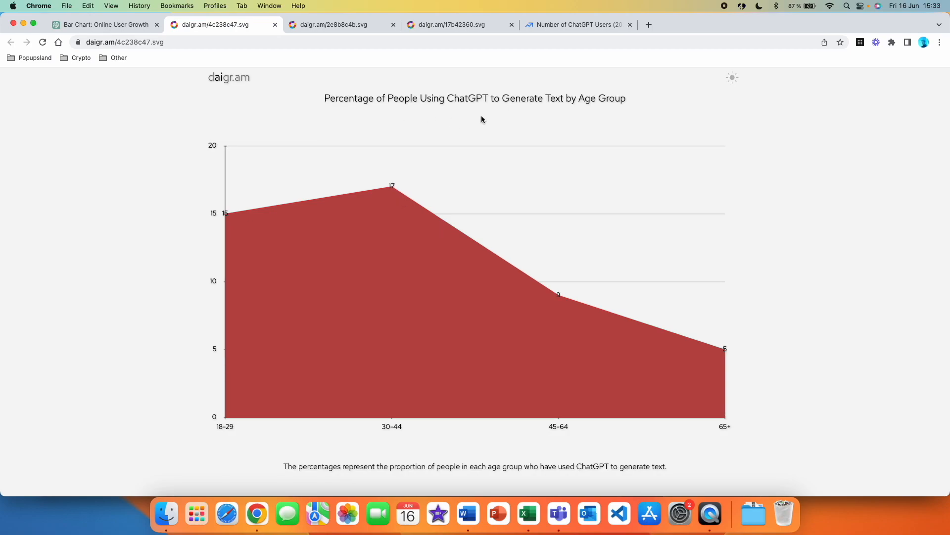
mouse_move(629, 102)
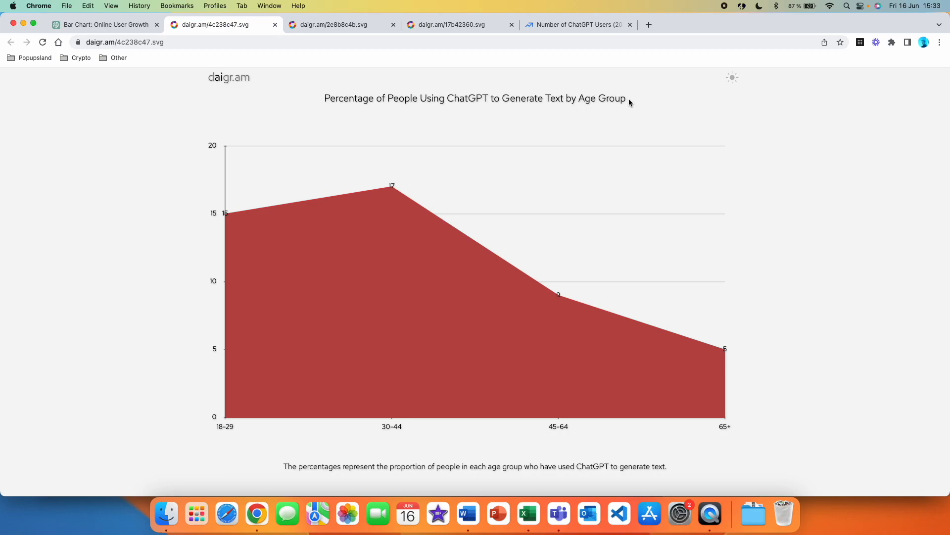
mouse_move(322, 480)
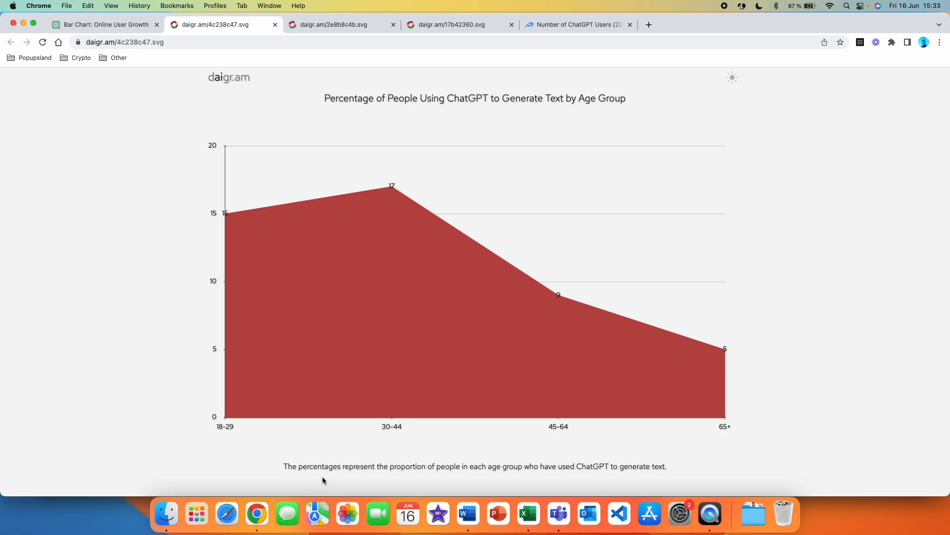
mouse_move(457, 477)
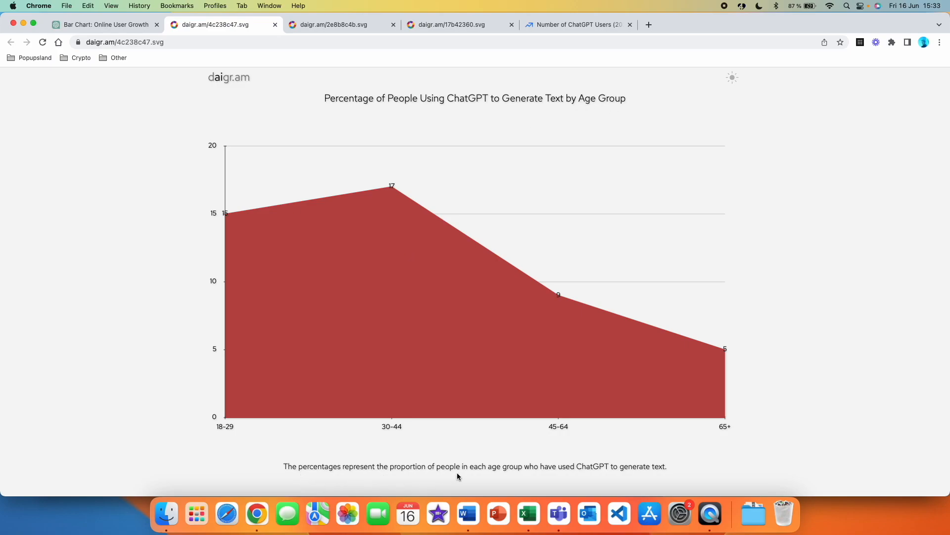
mouse_move(540, 479)
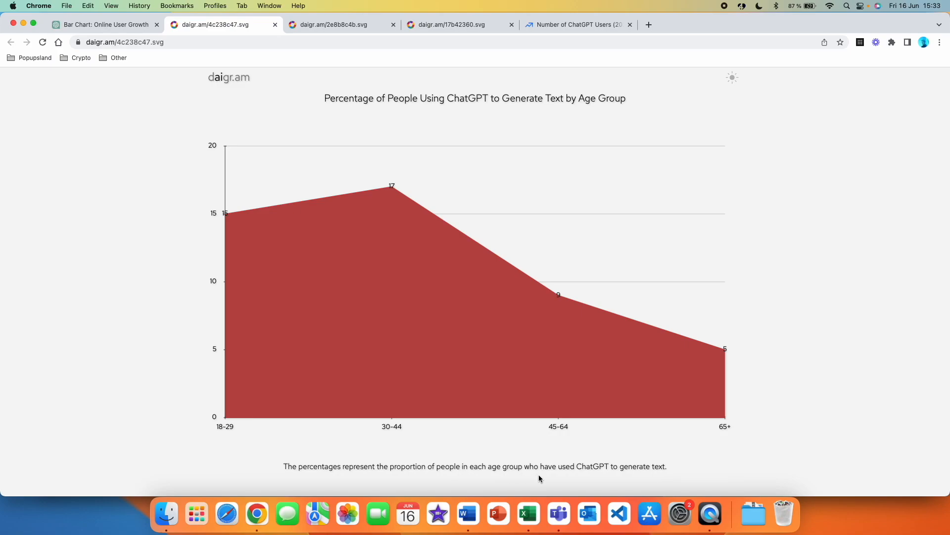
mouse_move(670, 474)
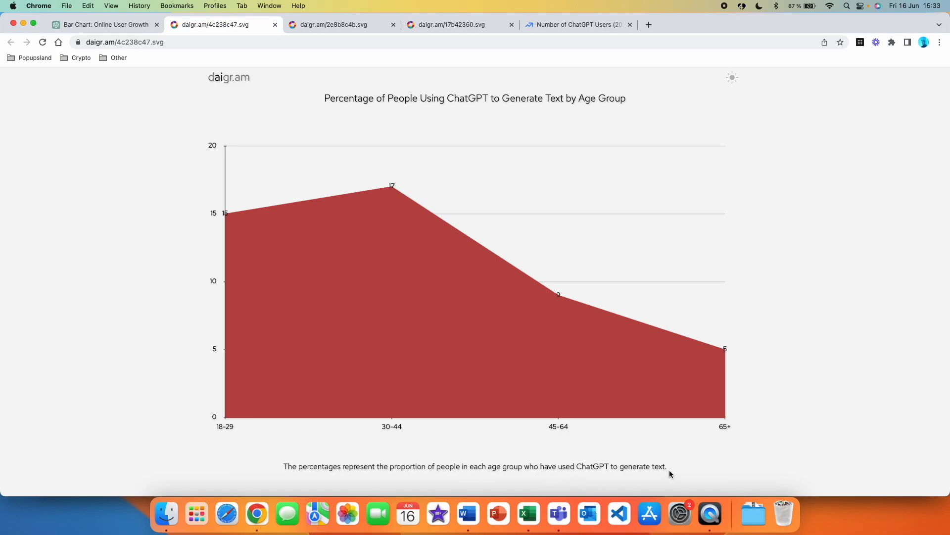
left_click(124, 41)
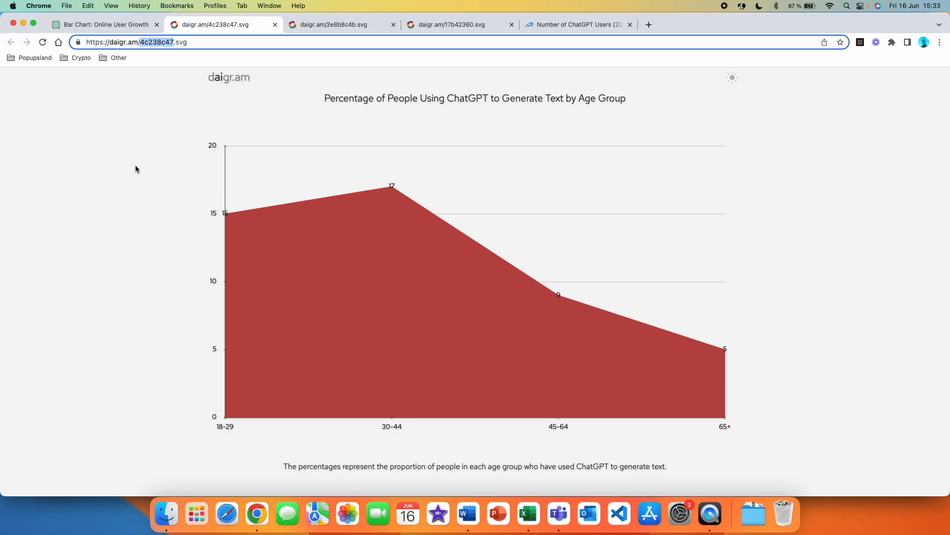
left_click(103, 25)
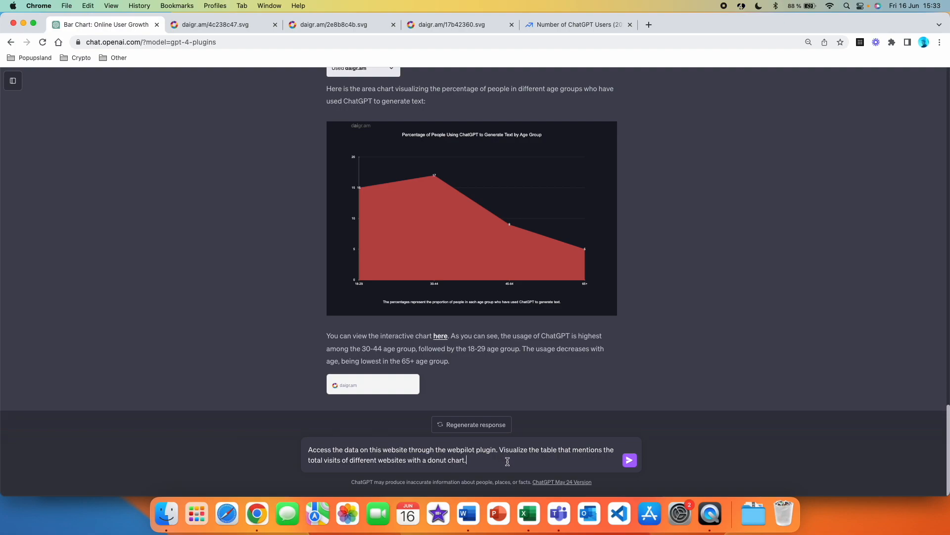
mouse_move(381, 470)
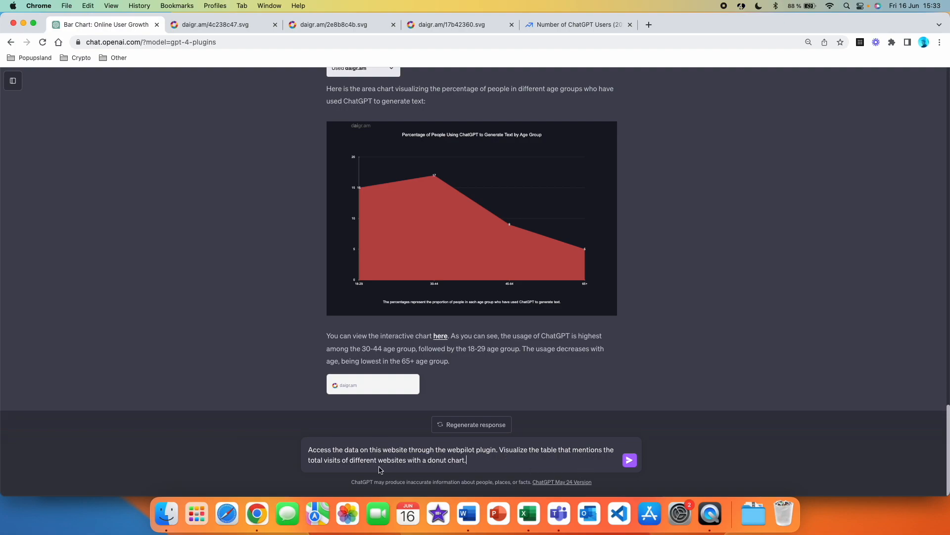
mouse_move(577, 464)
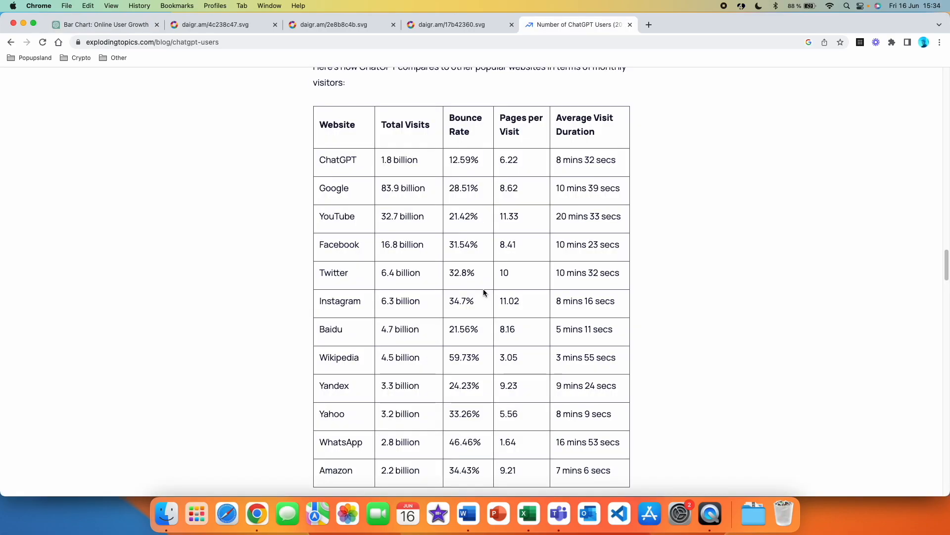
mouse_move(320, 176)
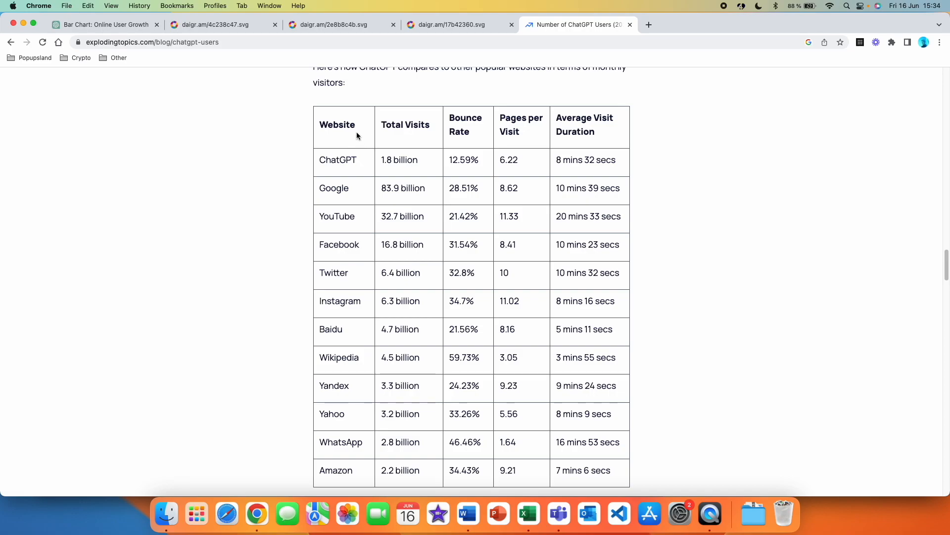
mouse_move(404, 116)
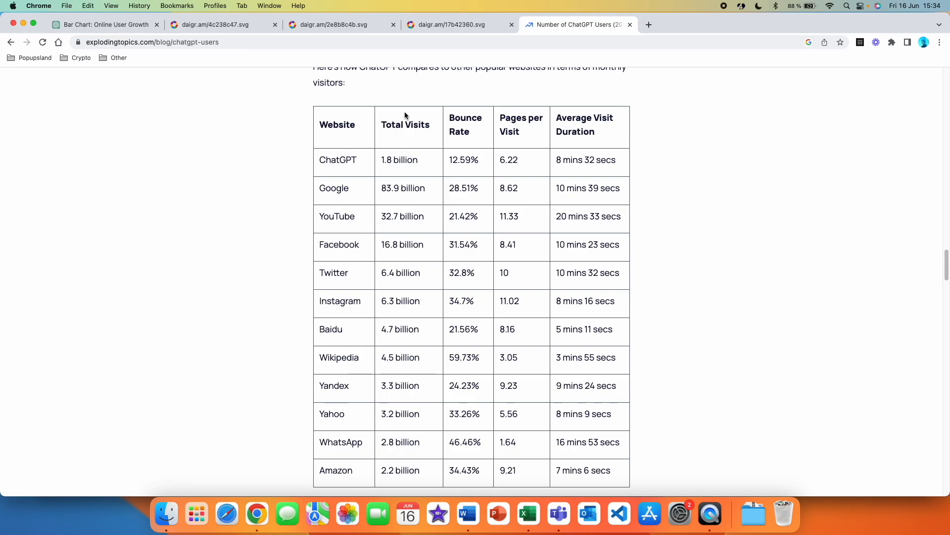
mouse_move(371, 181)
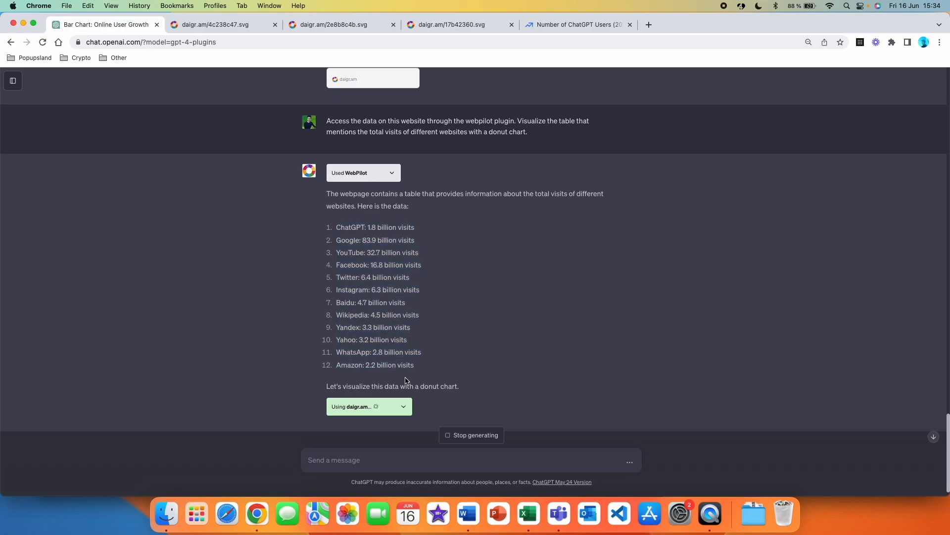
- Scroll to the donut chart of total visits across twelve websites
scroll("down", 3)
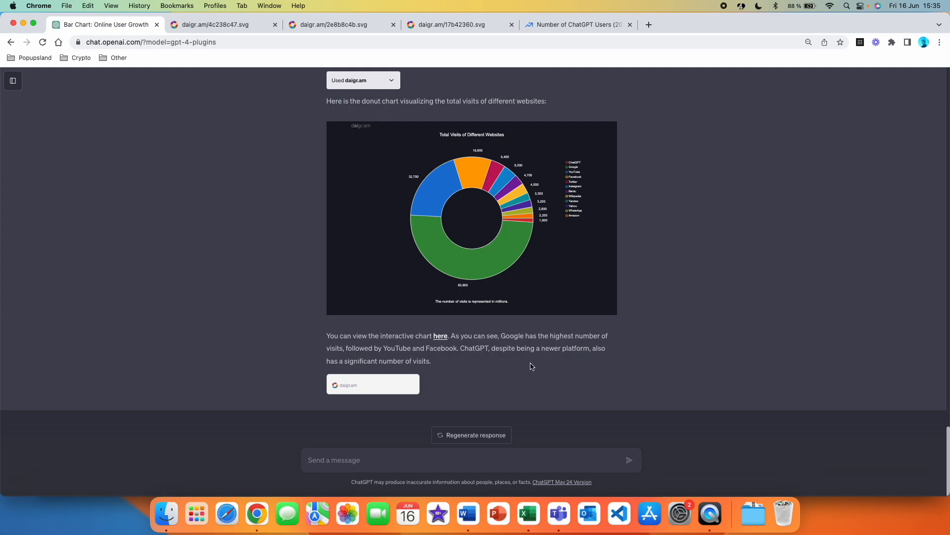
mouse_move(405, 375)
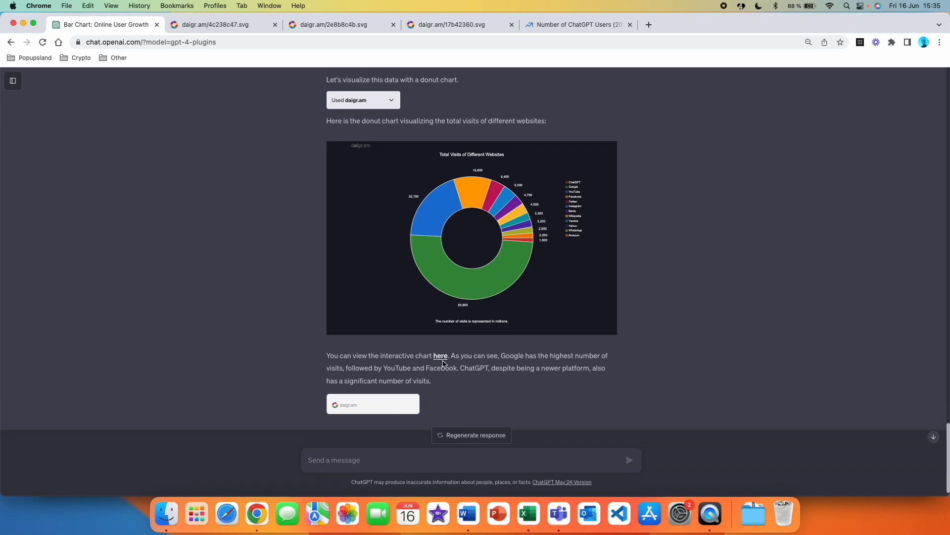
- Open the interactive donut chart of website visits in its own tab, then return to ChatGPT
left_click(440, 356)
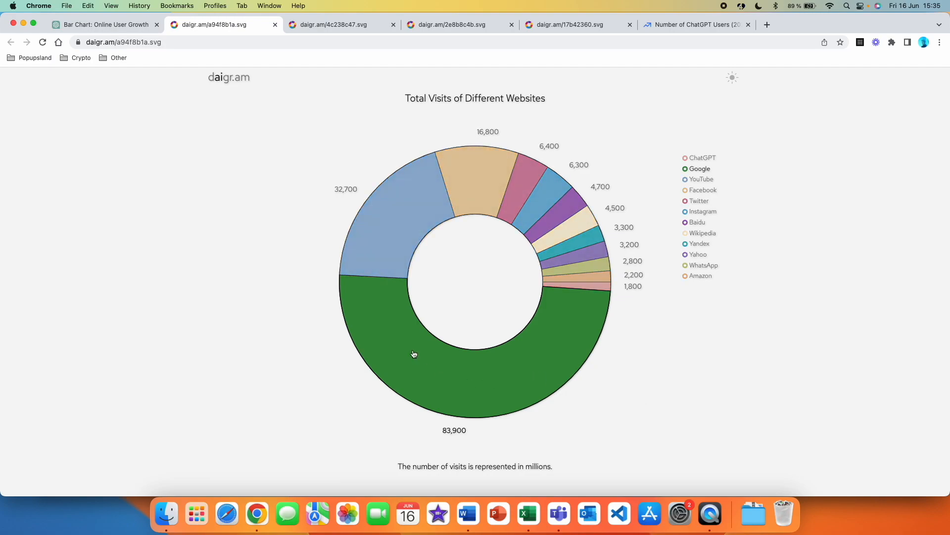
mouse_move(485, 193)
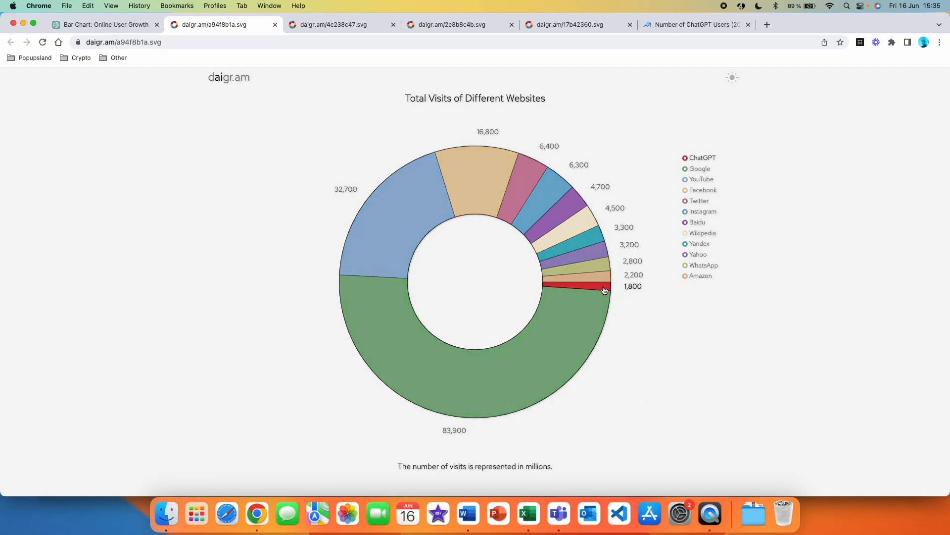
left_click(103, 24)
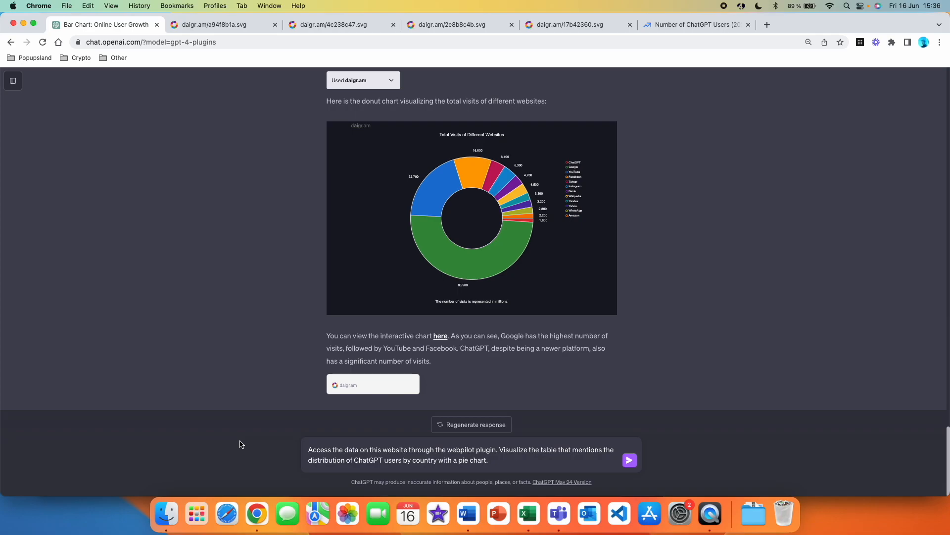
mouse_move(362, 356)
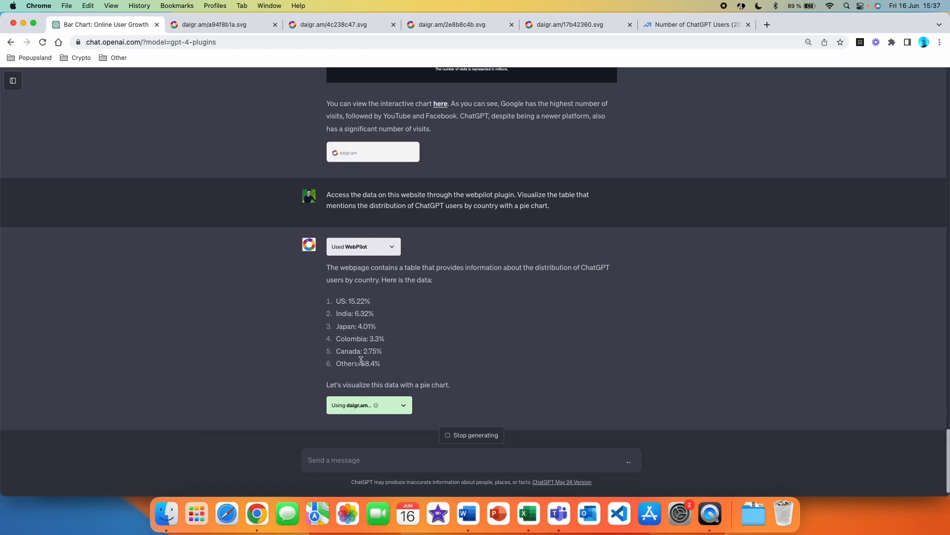
- Scroll down to the pie chart of ChatGPT users by country in the reply
scroll("down", 3)
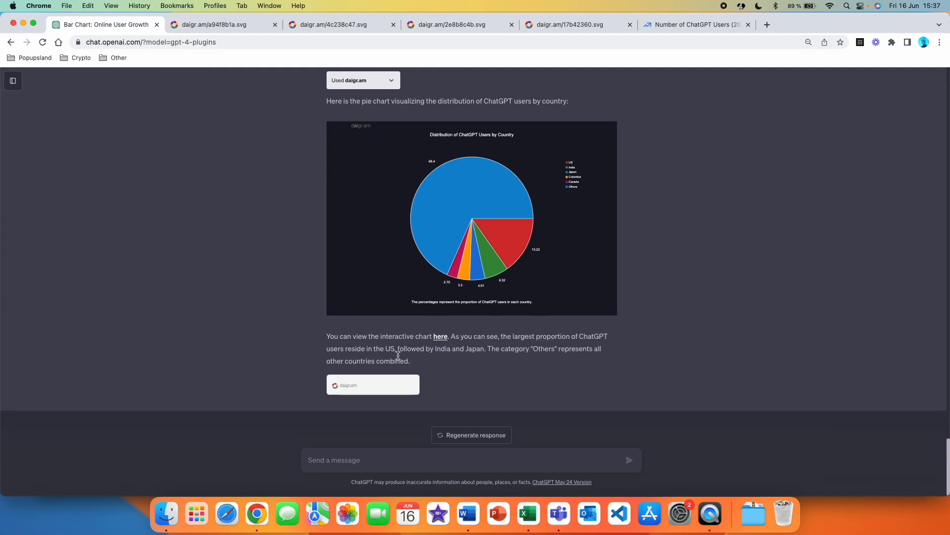
mouse_move(490, 357)
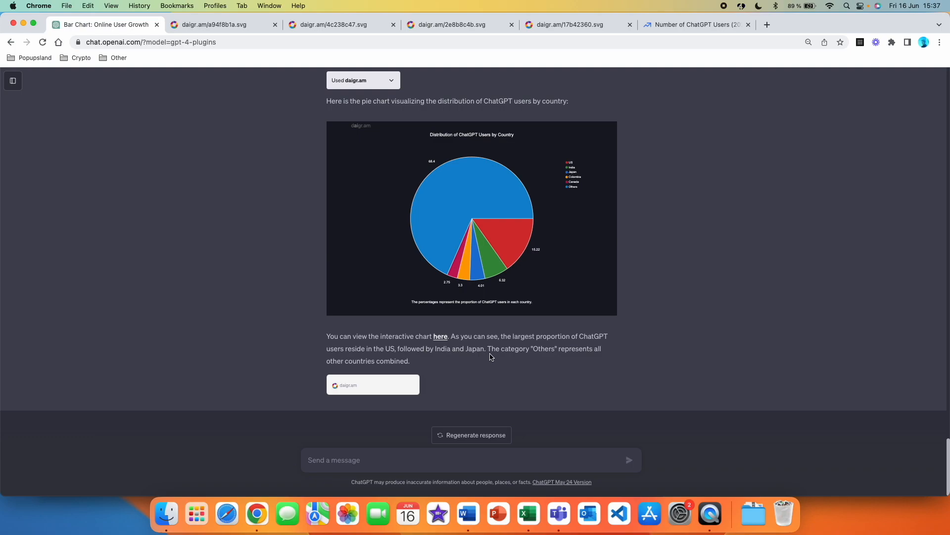
mouse_move(408, 372)
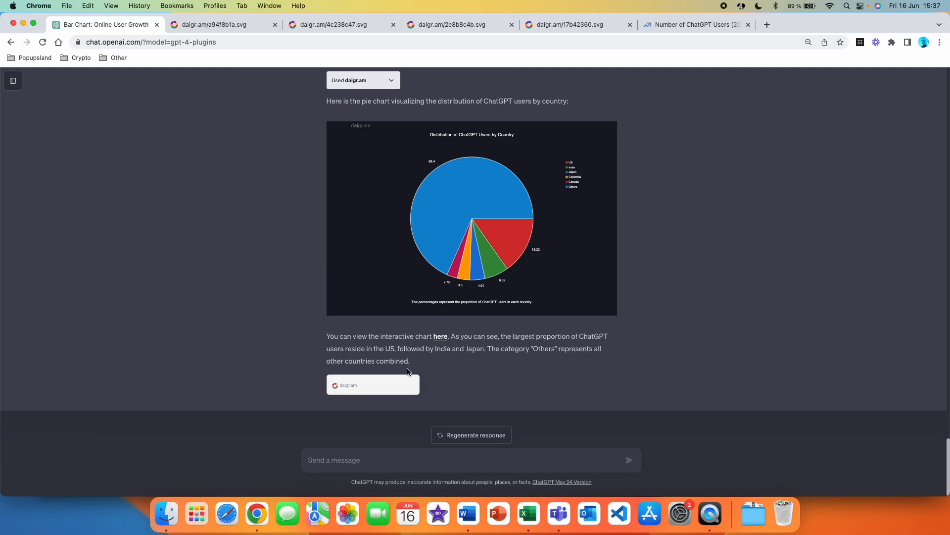
mouse_move(440, 338)
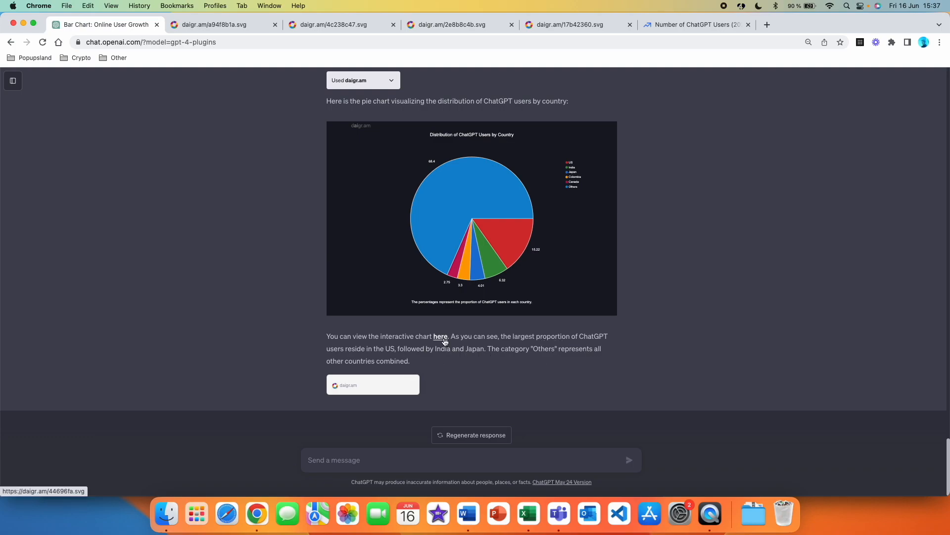
- Open the users-by-country pie chart page, switch it to dark theme, then return to ChatGPT
left_click(439, 336)
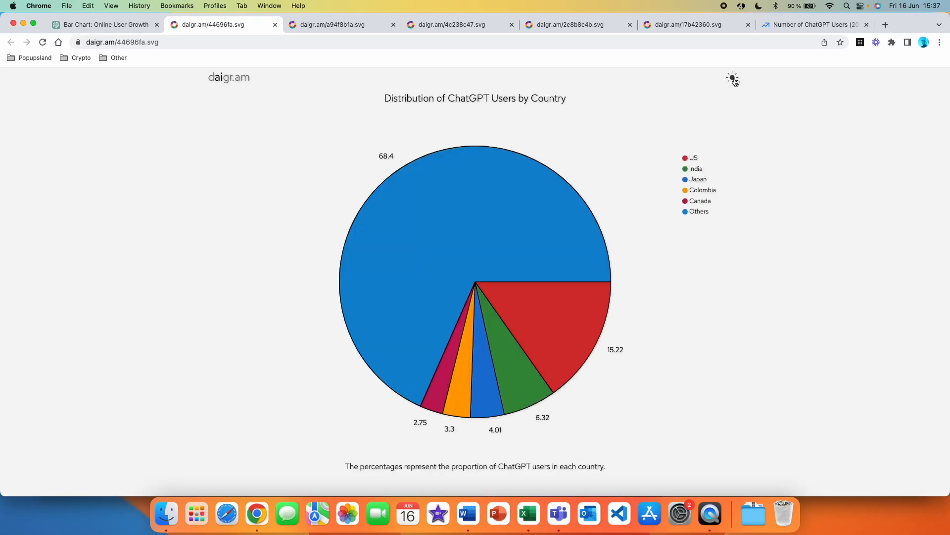
left_click(732, 78)
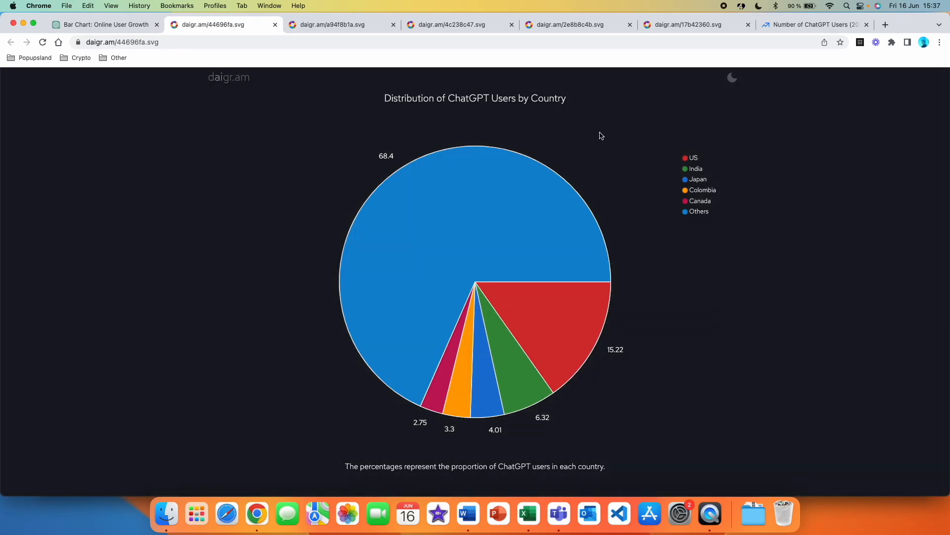
mouse_move(514, 126)
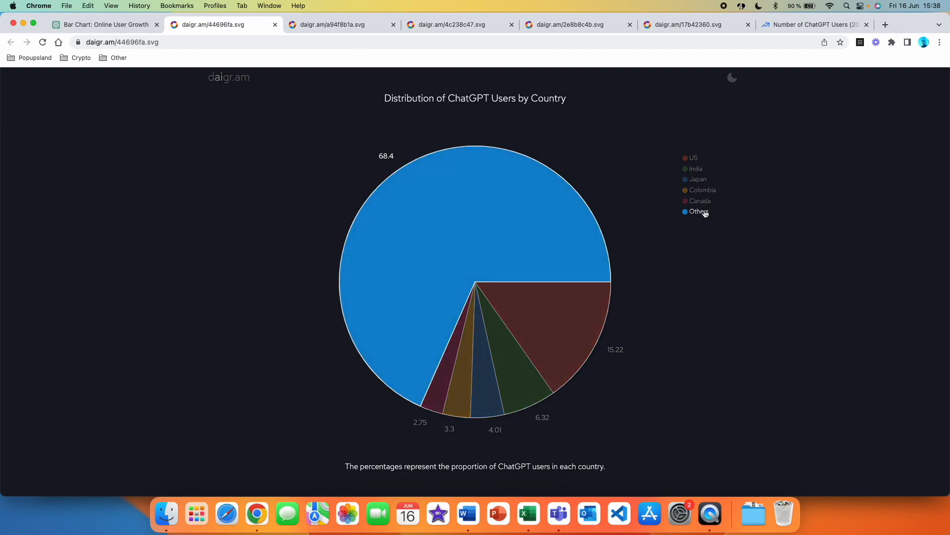
left_click(104, 24)
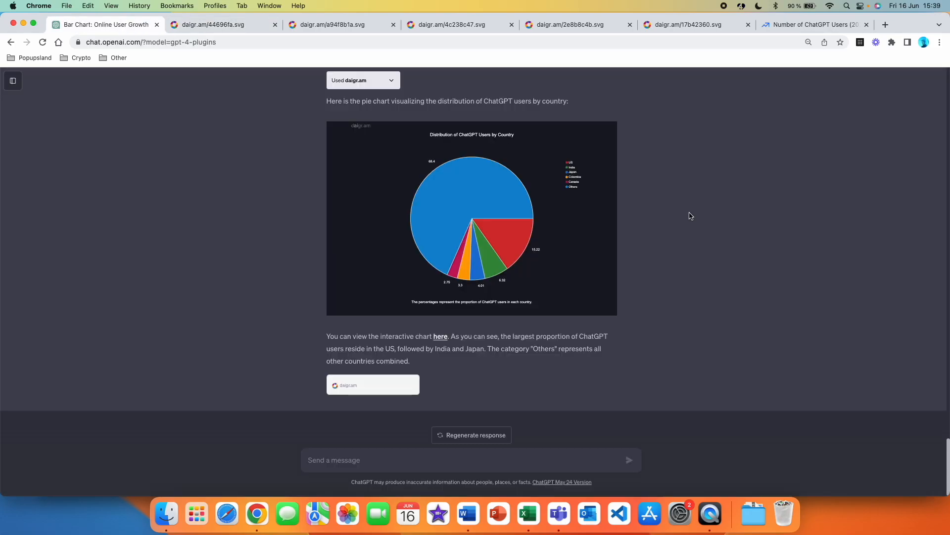